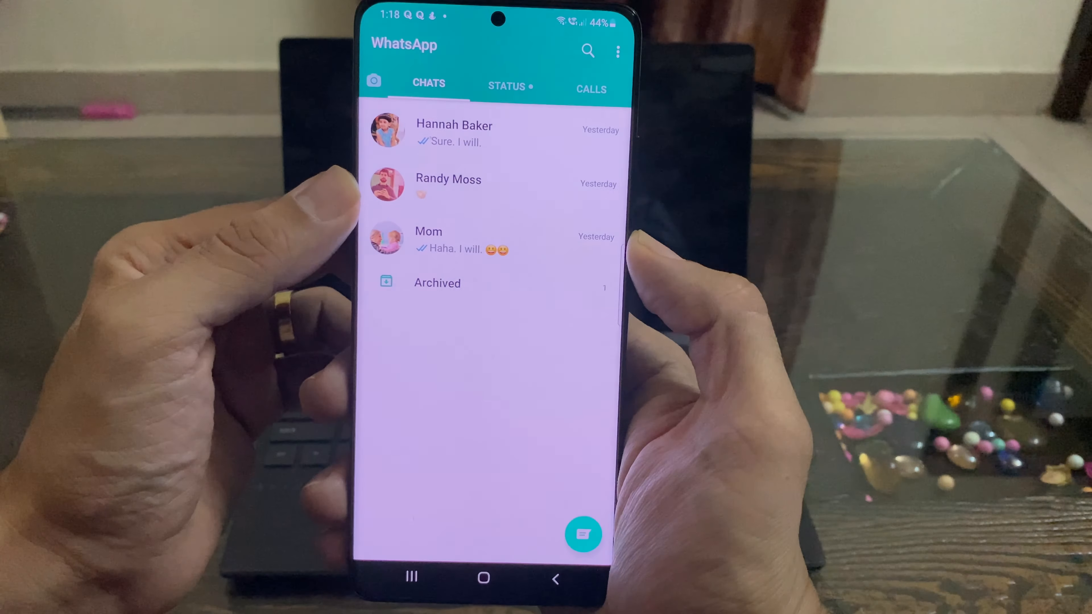
View a WhatsApp chat's messages and photos, then enlarge a contact's profile picture on the Android phone.
left_click(453, 132)
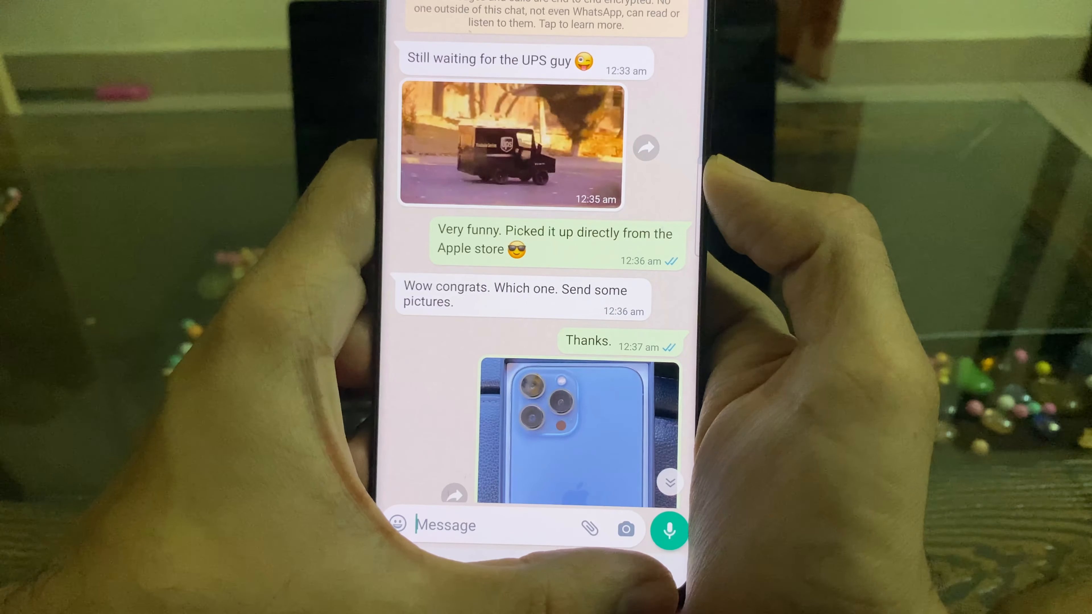
left_click(607, 580)
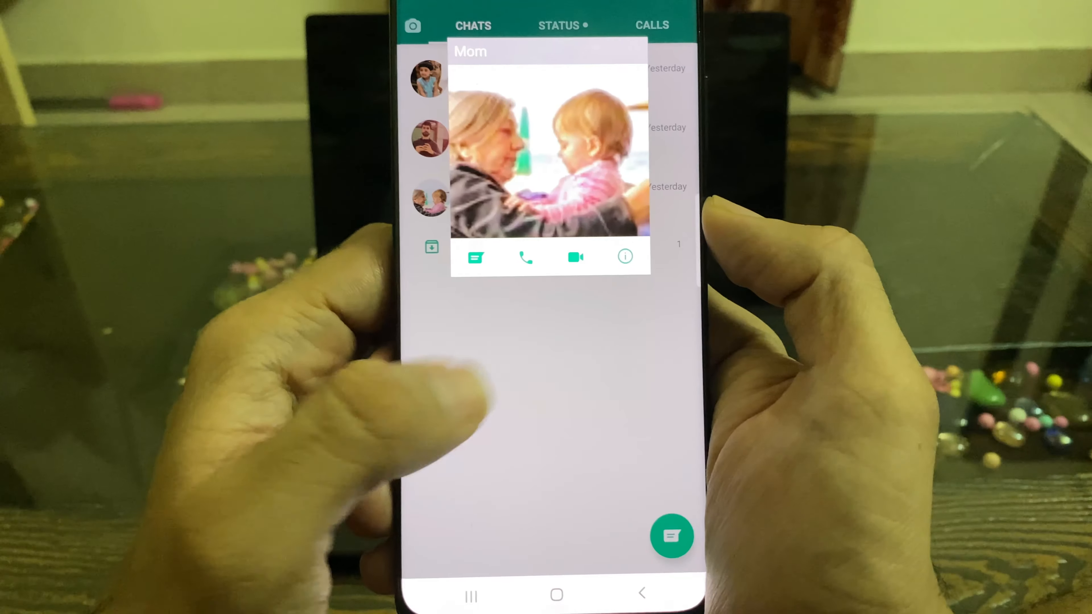
left_click(475, 257)
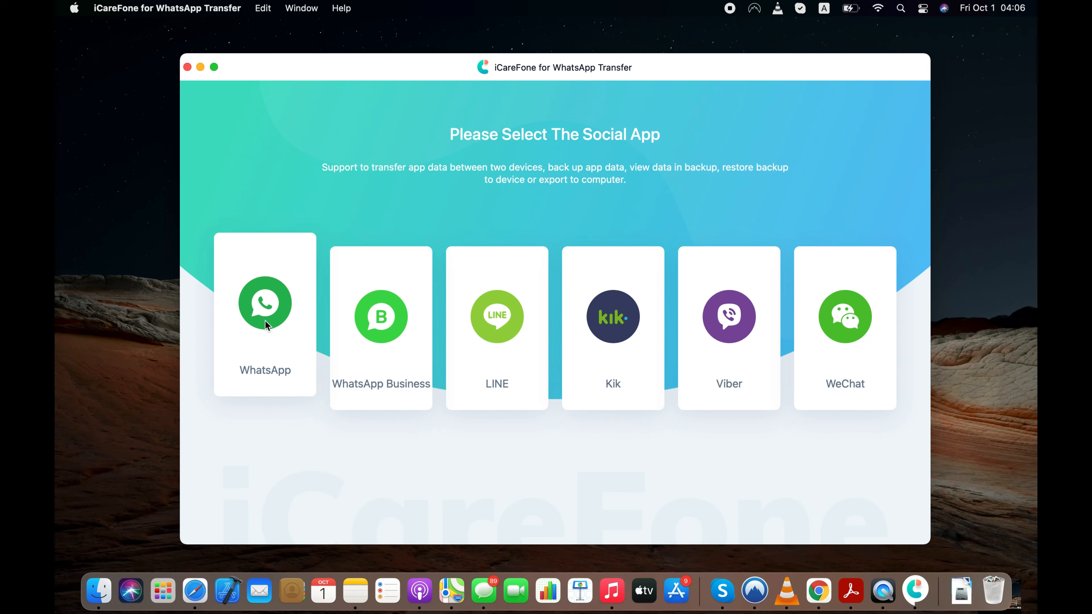
mouse_move(381, 317)
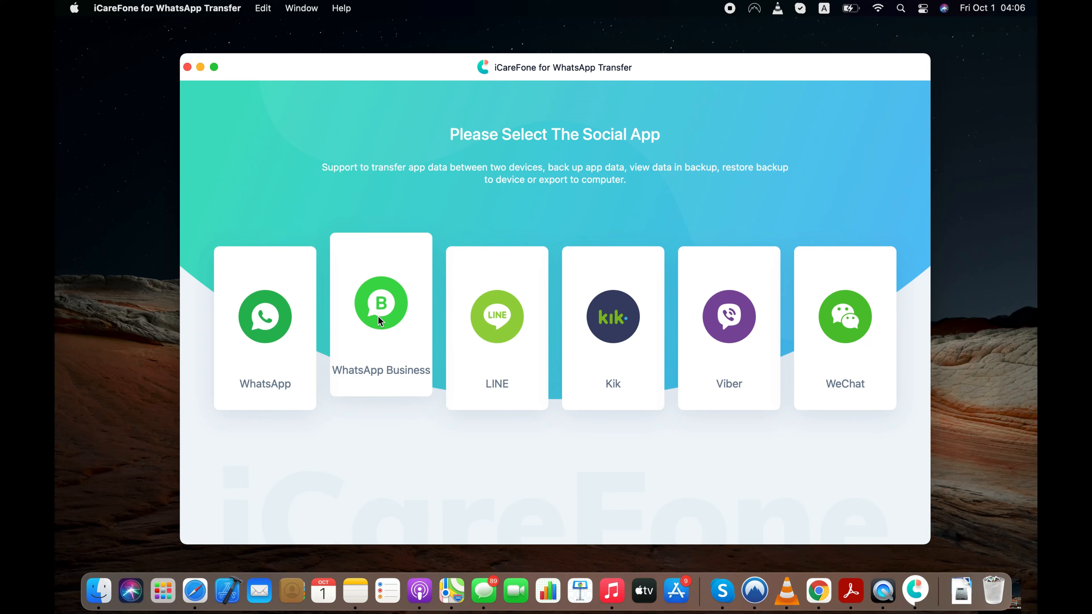
mouse_move(368, 319)
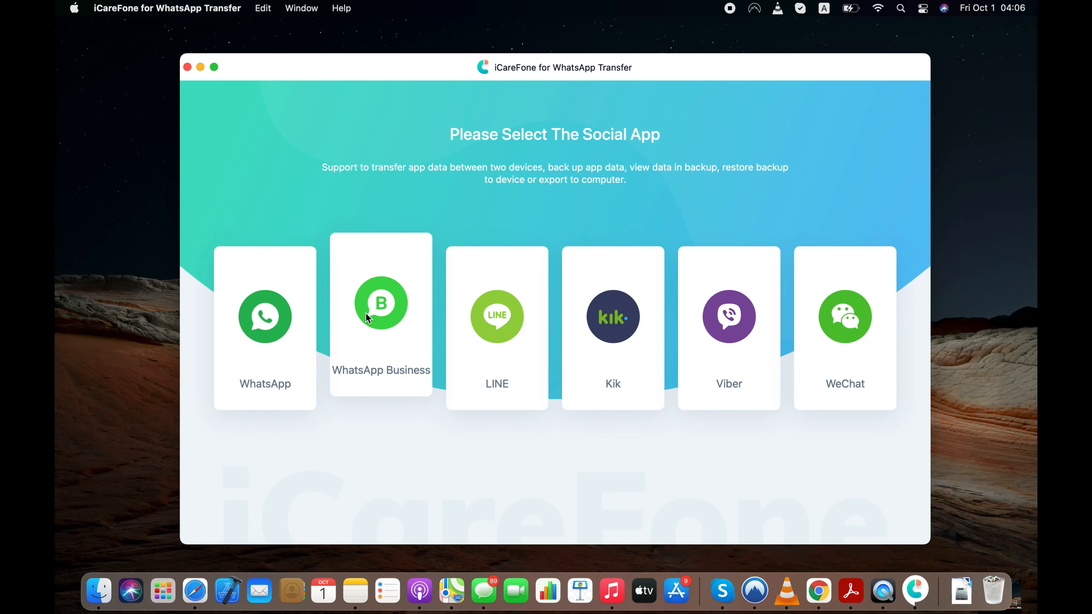
Choose WhatsApp, start Back Up Now for the Samsung, and view the USB debugging steps by phone brand.
left_click(265, 317)
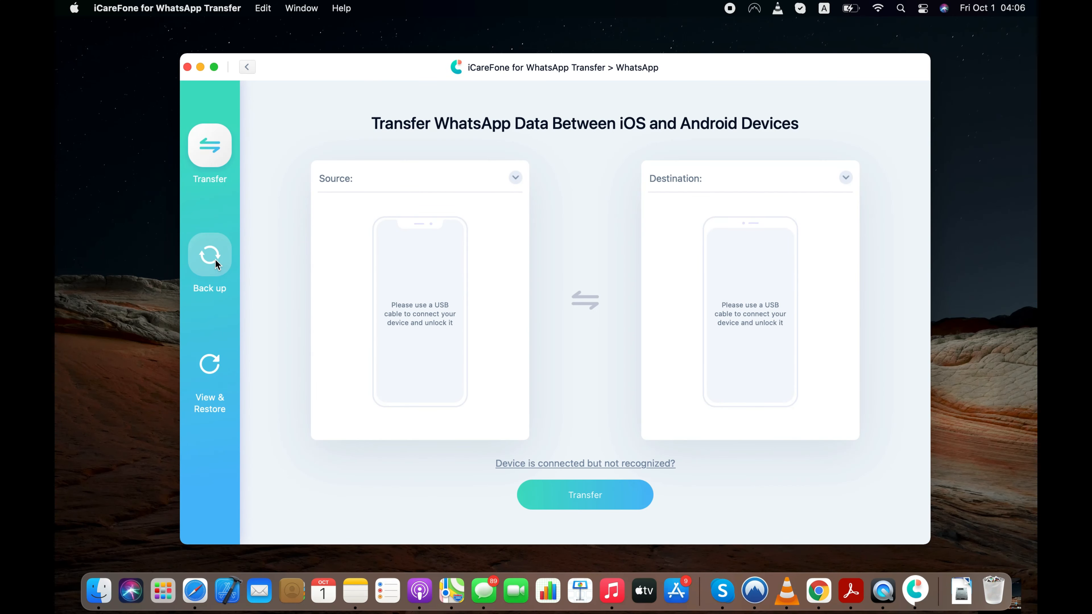
left_click(210, 256)
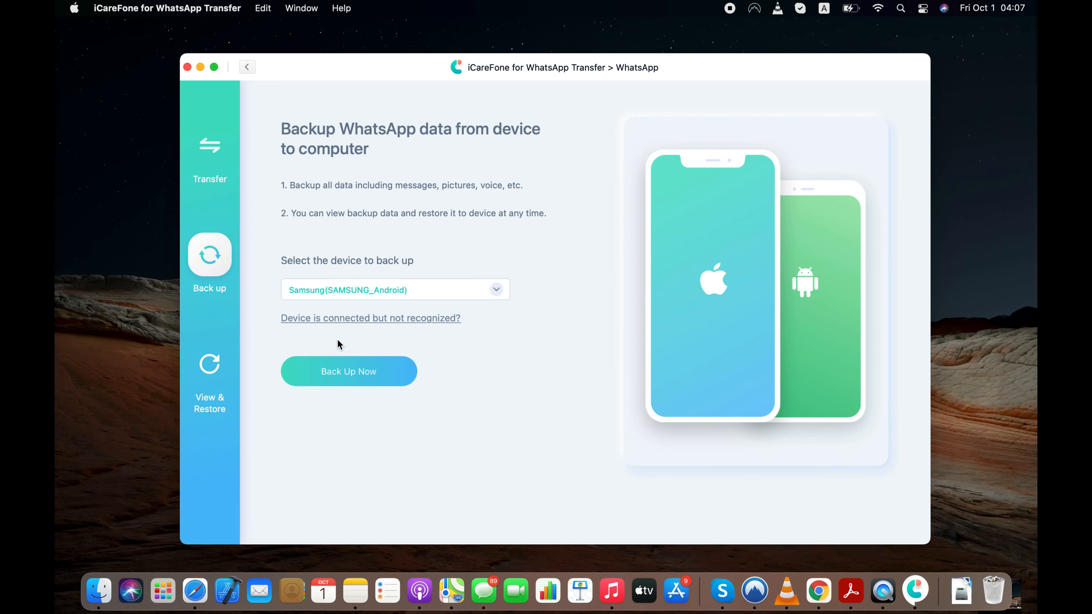
left_click(348, 372)
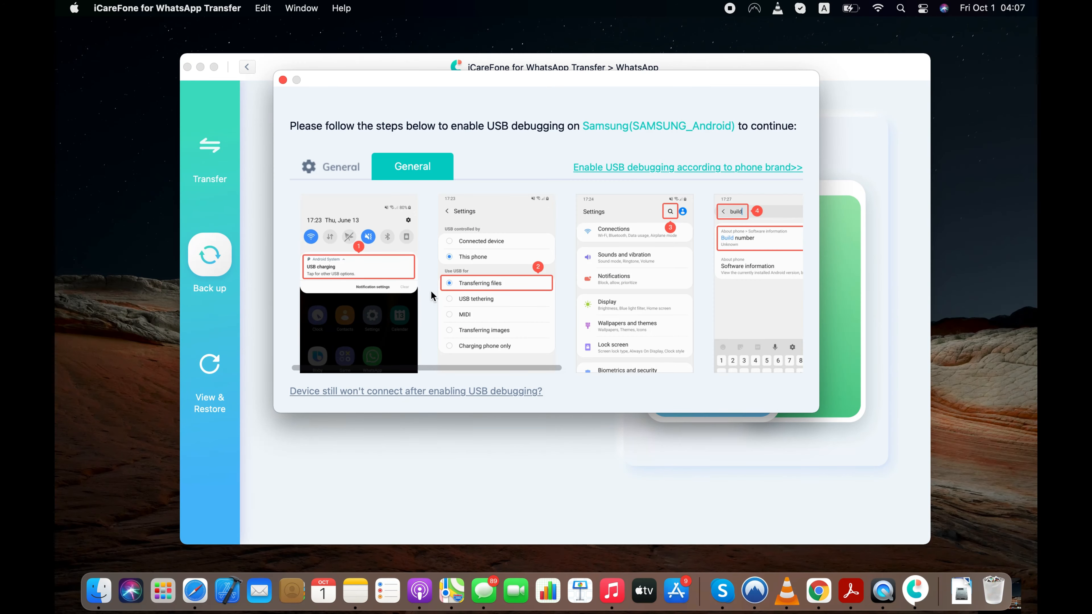
mouse_move(783, 294)
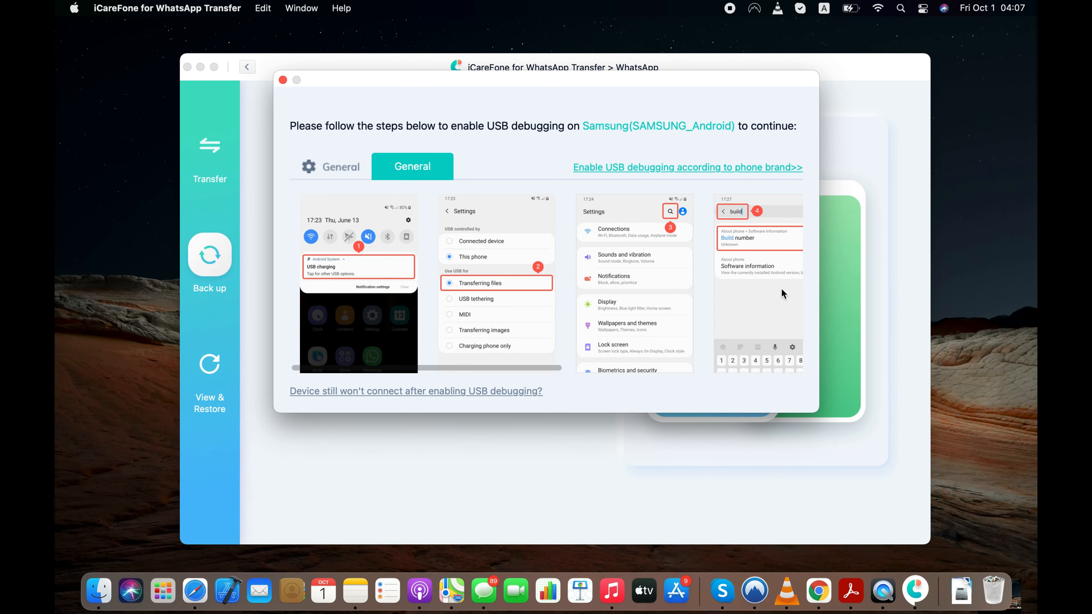
mouse_move(665, 174)
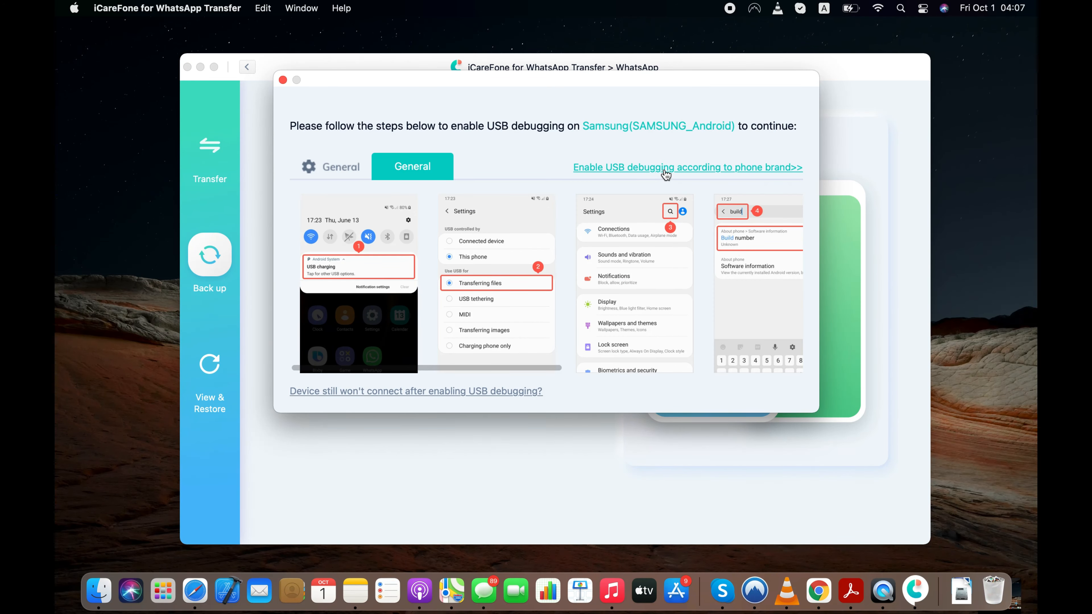
left_click(686, 167)
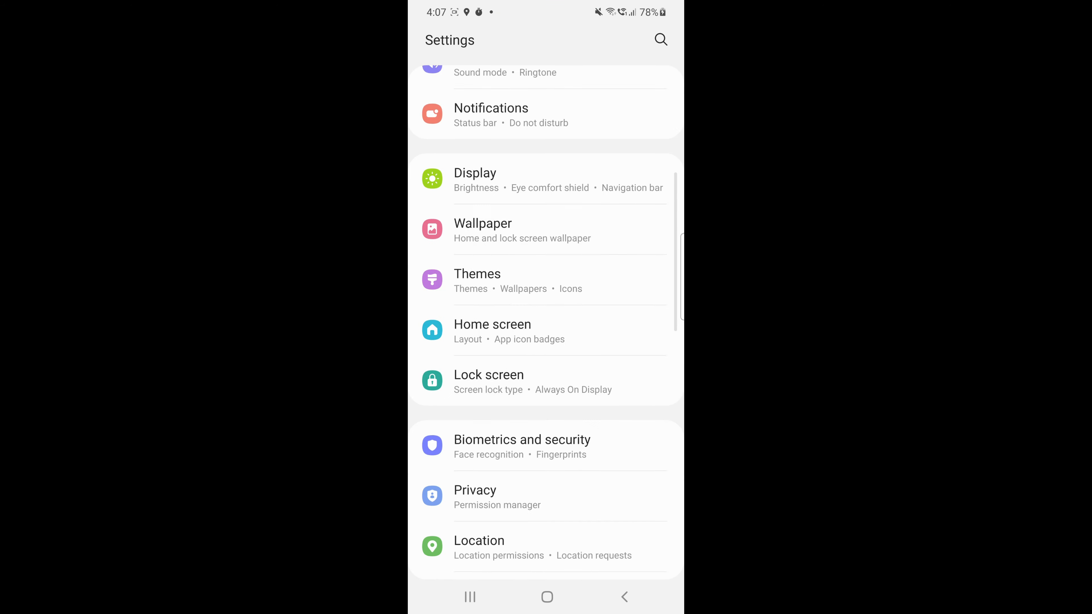
Enable developer mode via About phone > Build number with the PIN, then enter Developer options.
scroll("down", 3)
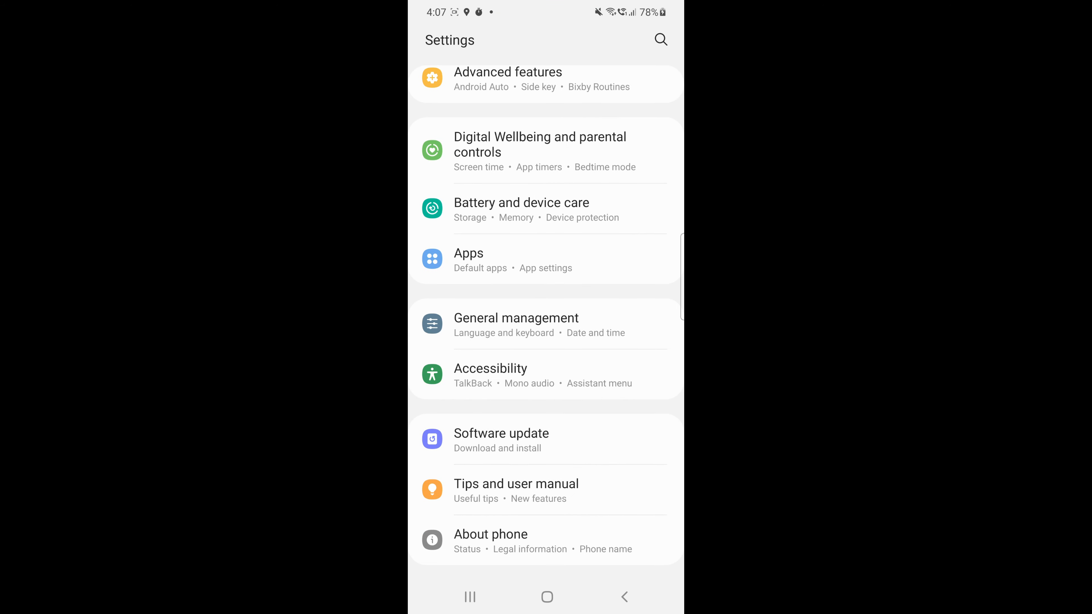
left_click(490, 541)
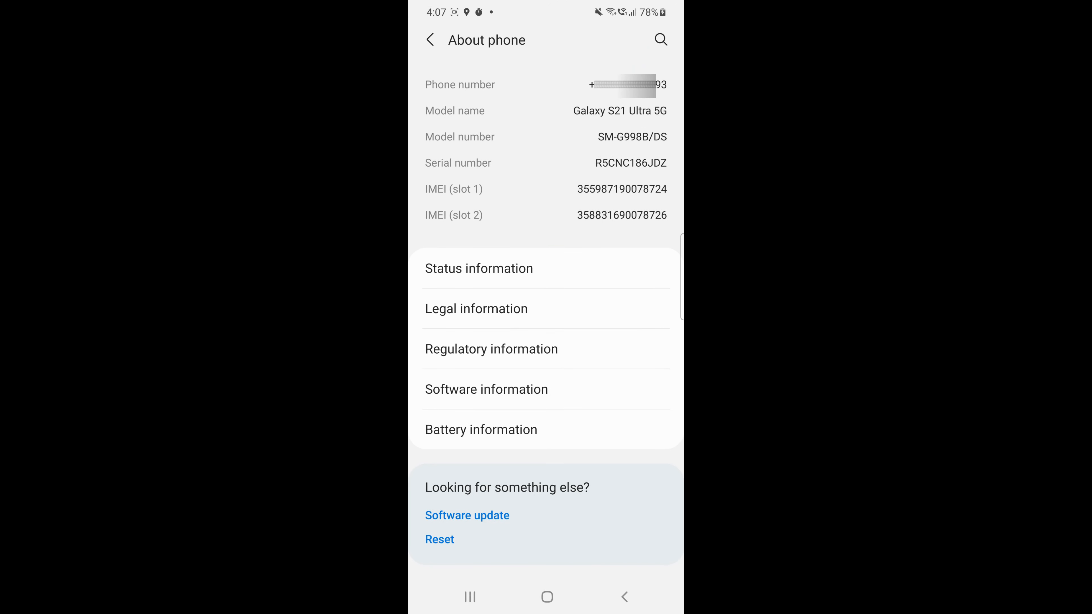
left_click(487, 389)
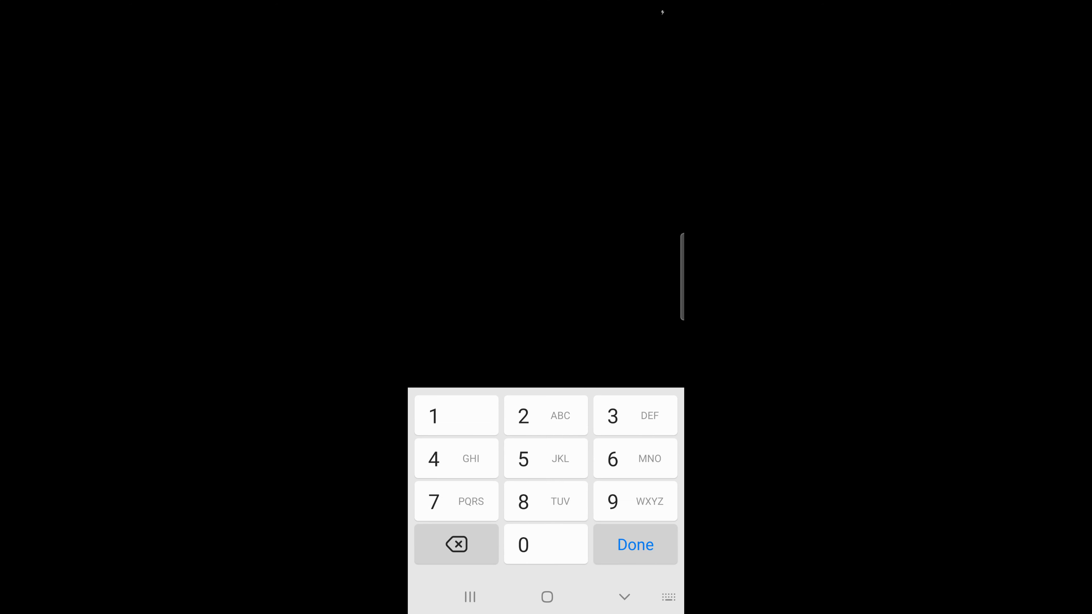
left_click(633, 545)
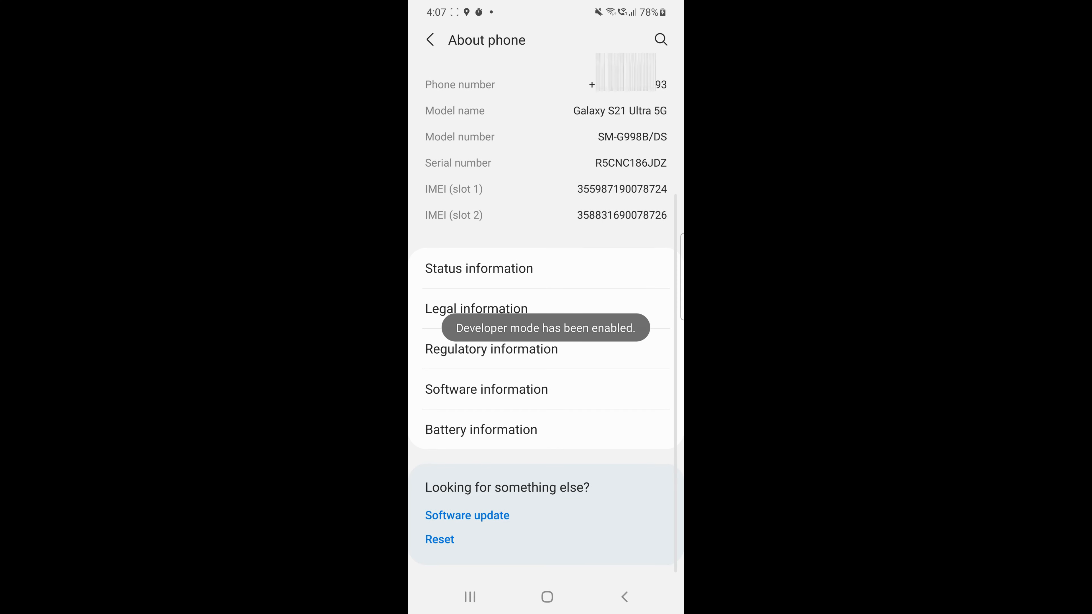
left_click(430, 40)
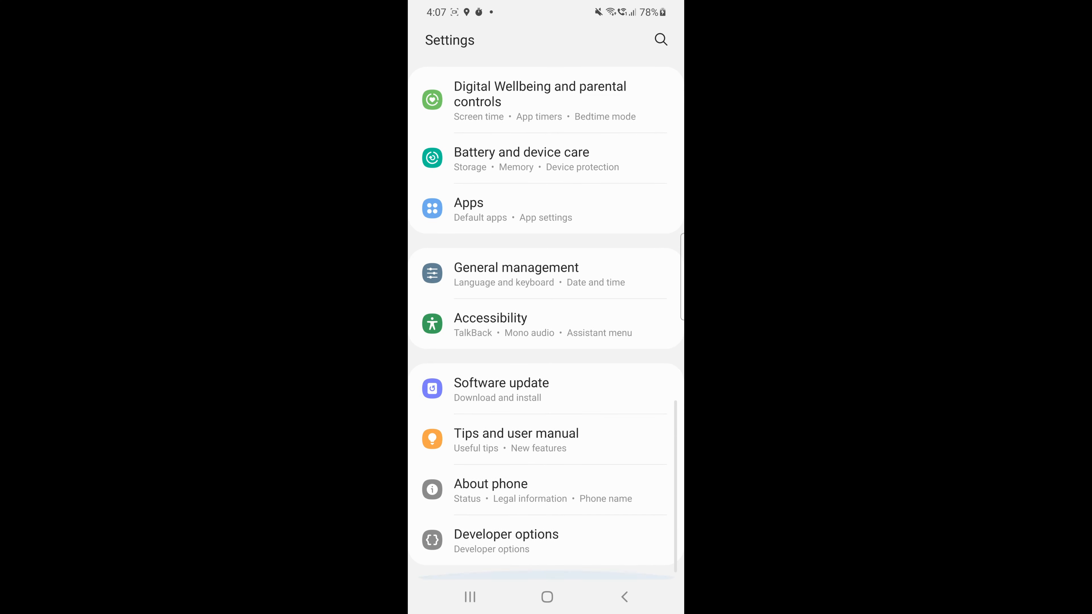
left_click(507, 534)
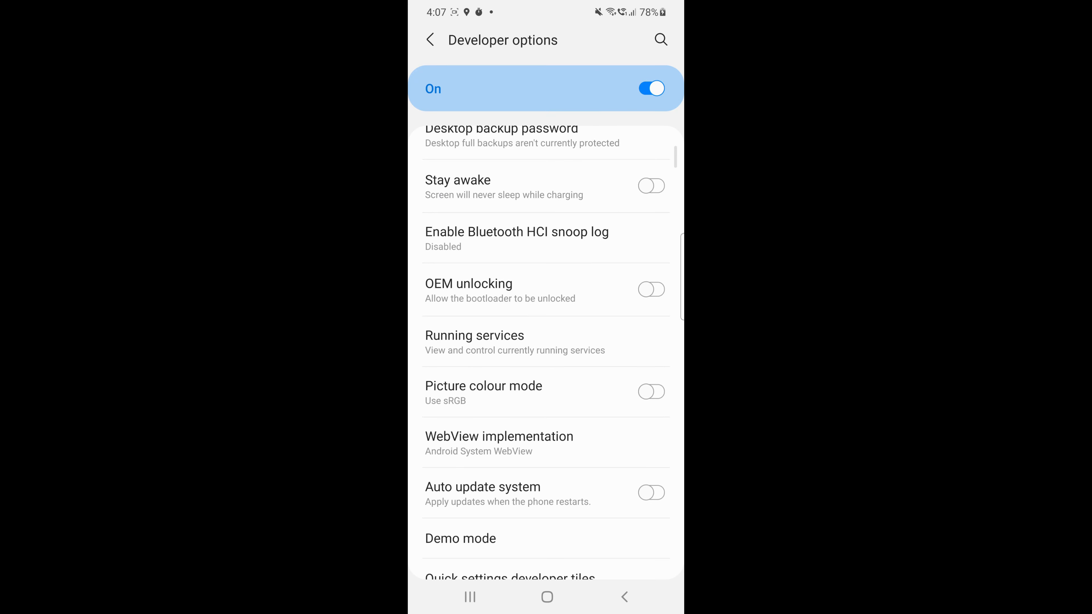
scroll("down", 3)
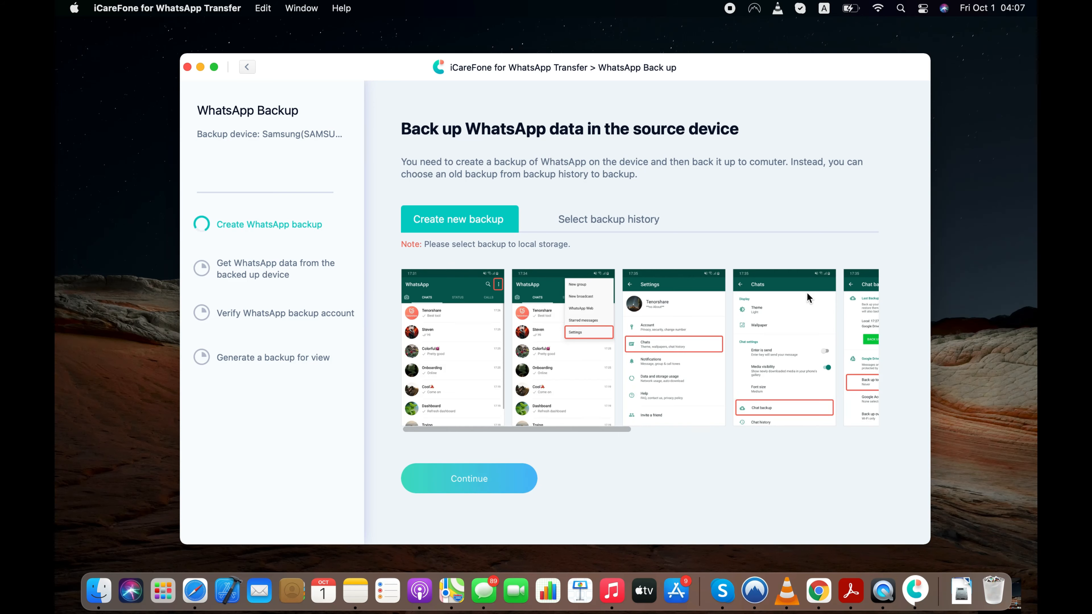
mouse_move(524, 136)
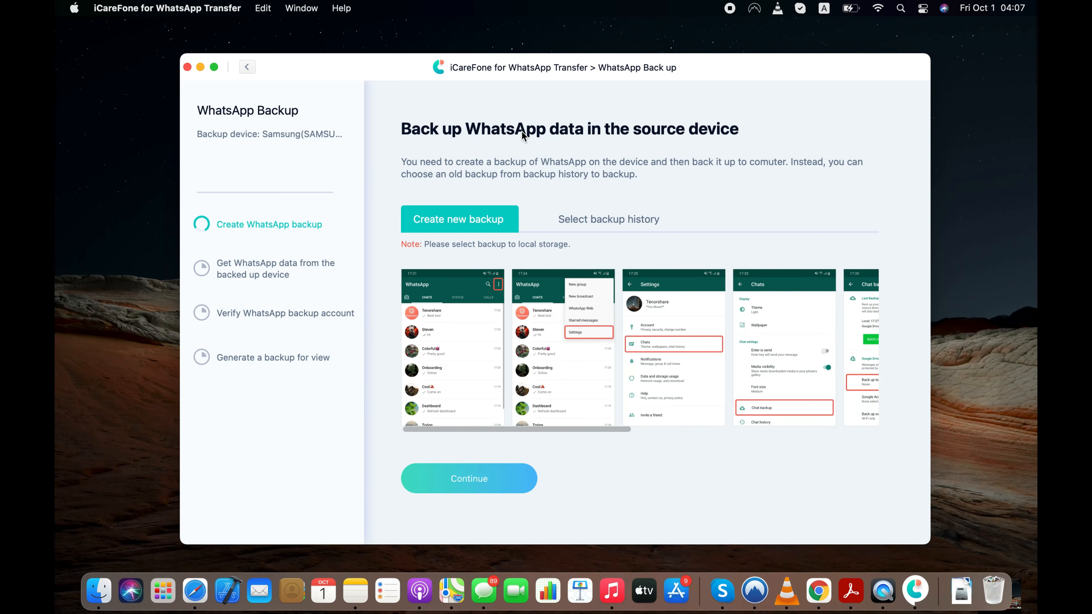
mouse_move(480, 177)
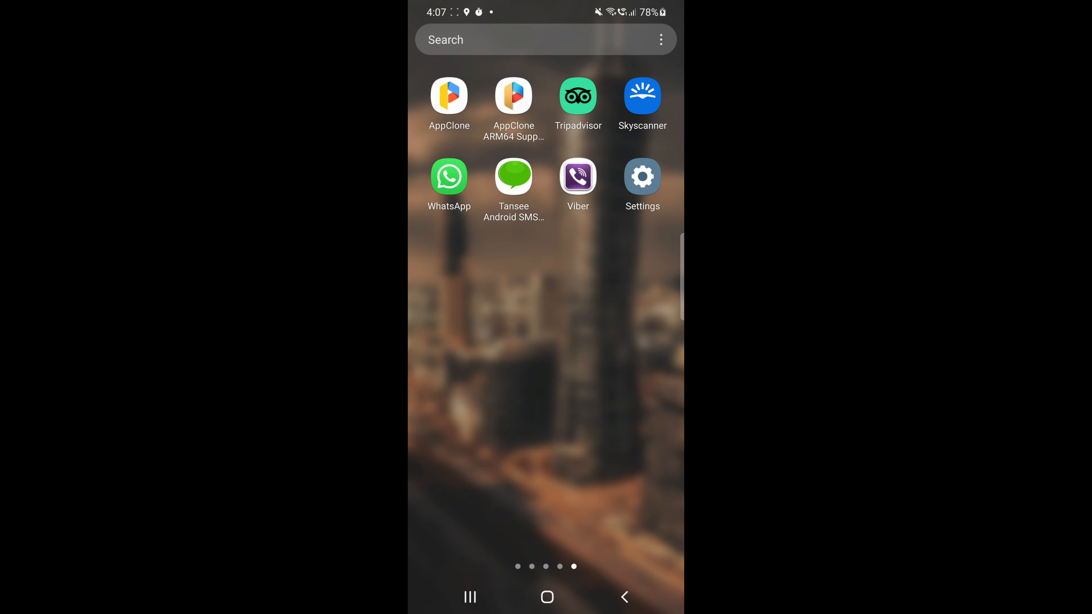
Run a local WhatsApp backup from Settings > Chats > Chat backup on the Android phone.
left_click(449, 176)
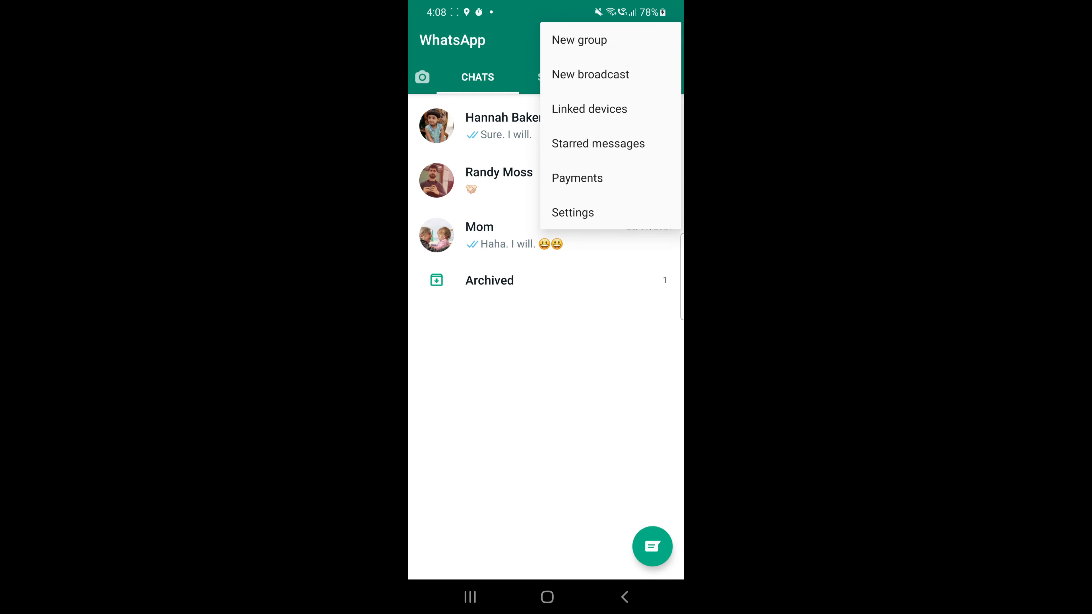
left_click(573, 212)
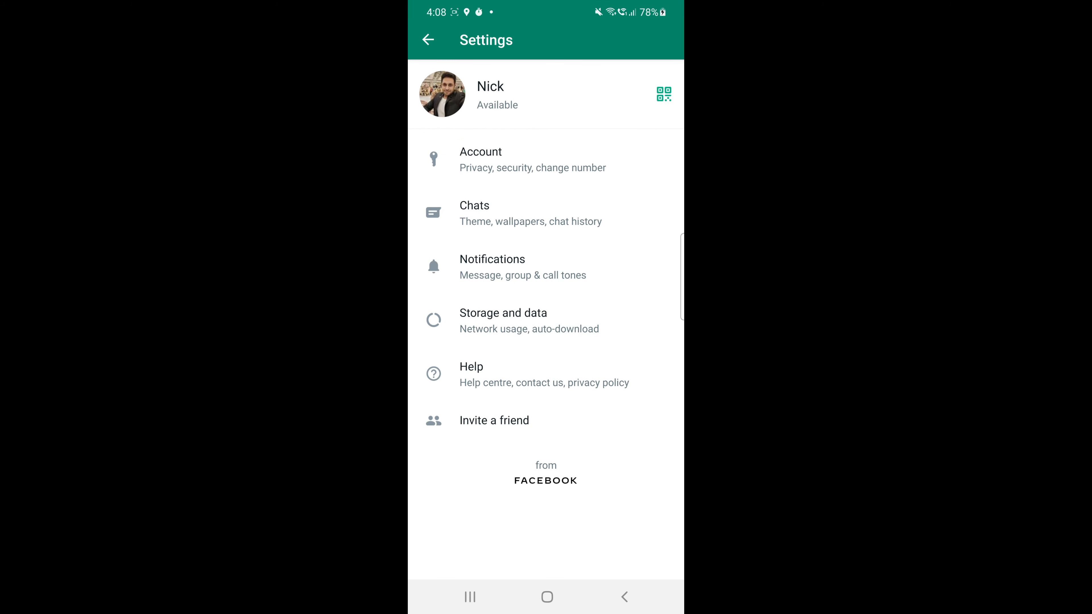
left_click(475, 213)
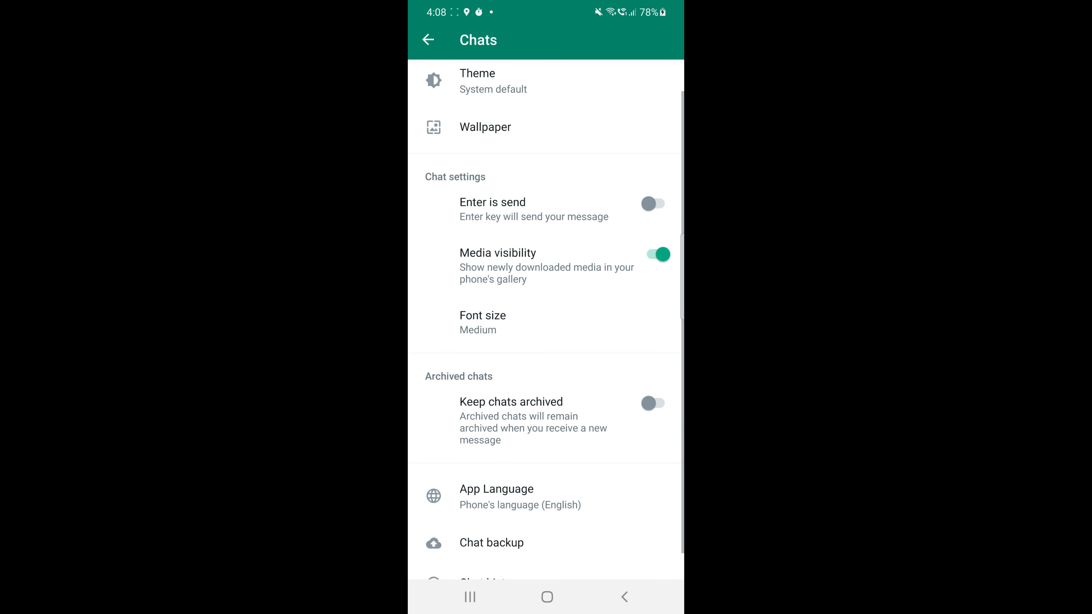
left_click(490, 542)
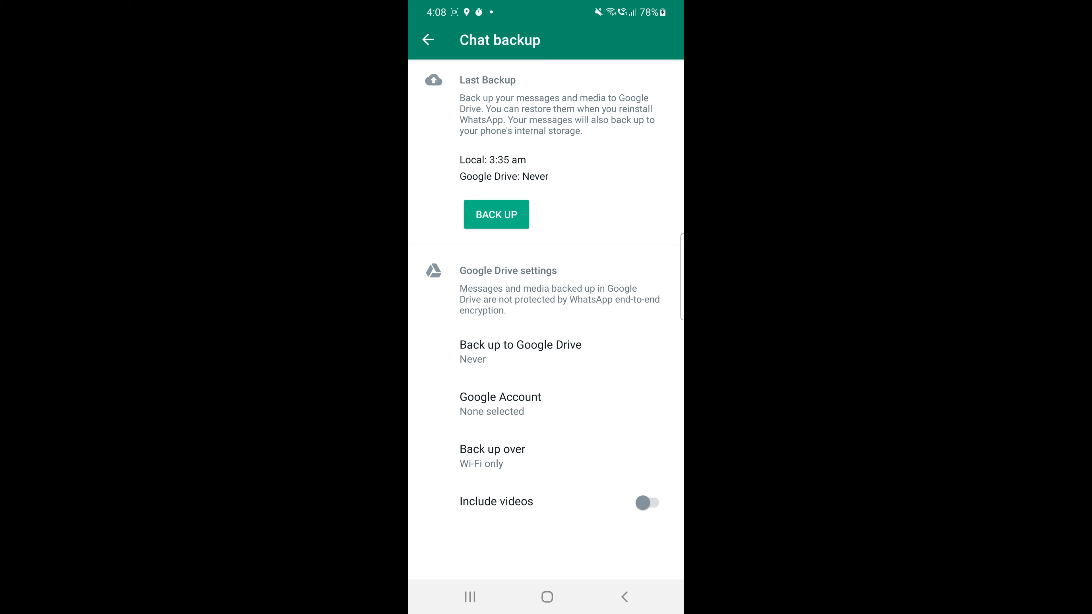
left_click(496, 213)
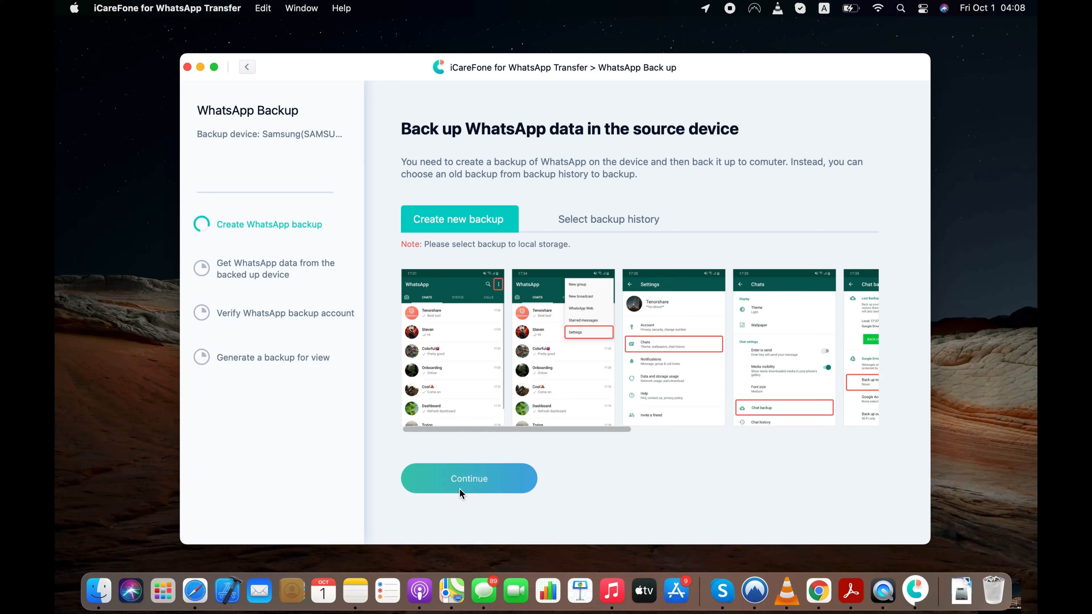
Continue past backup creation and submit the account's phone number (993) for verification.
left_click(468, 479)
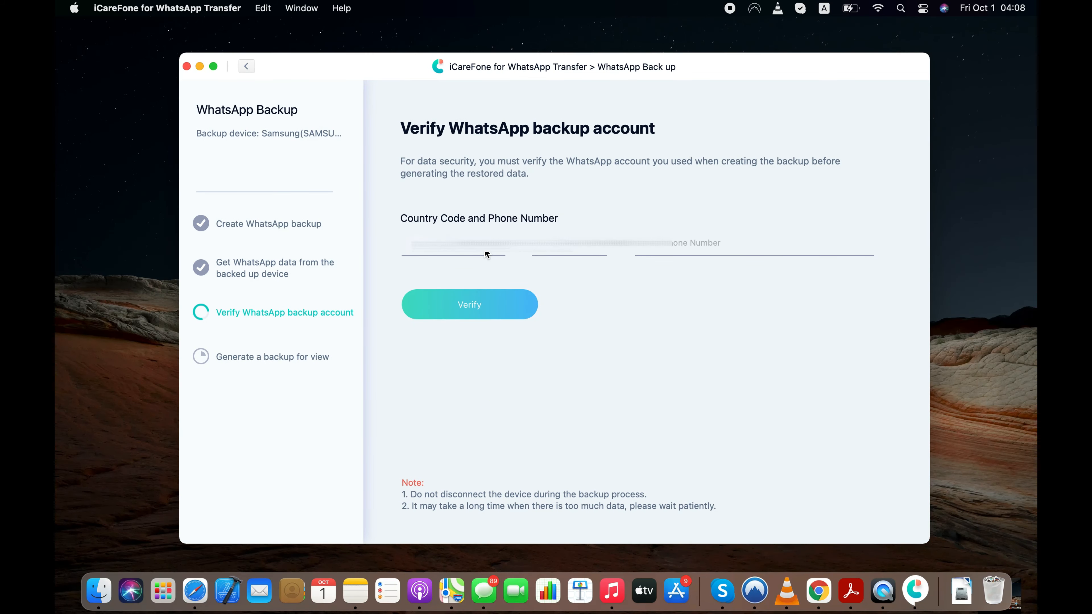
left_click(453, 244)
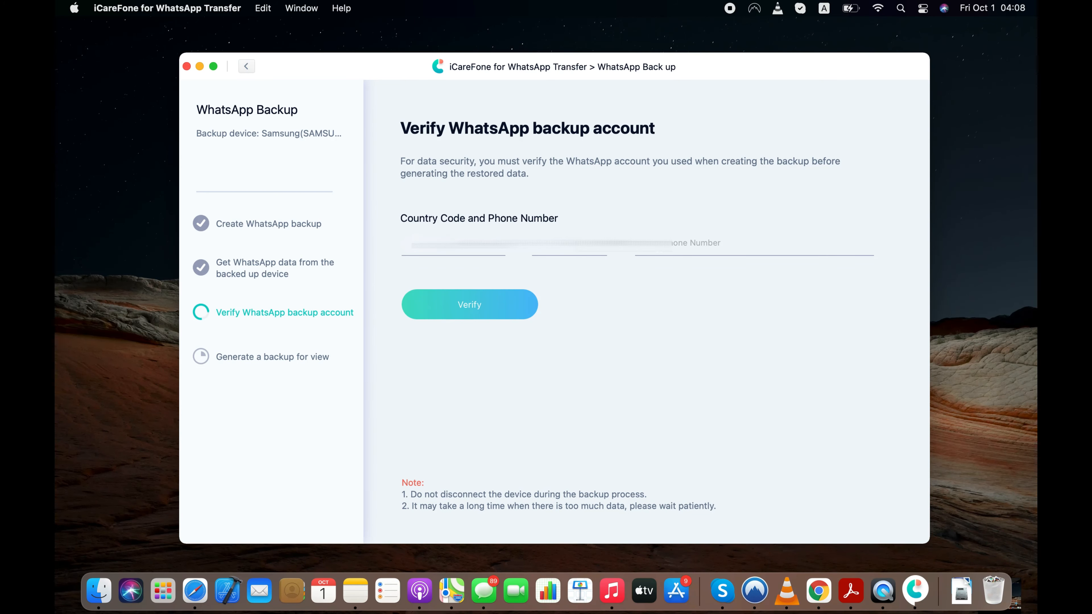
type("993")
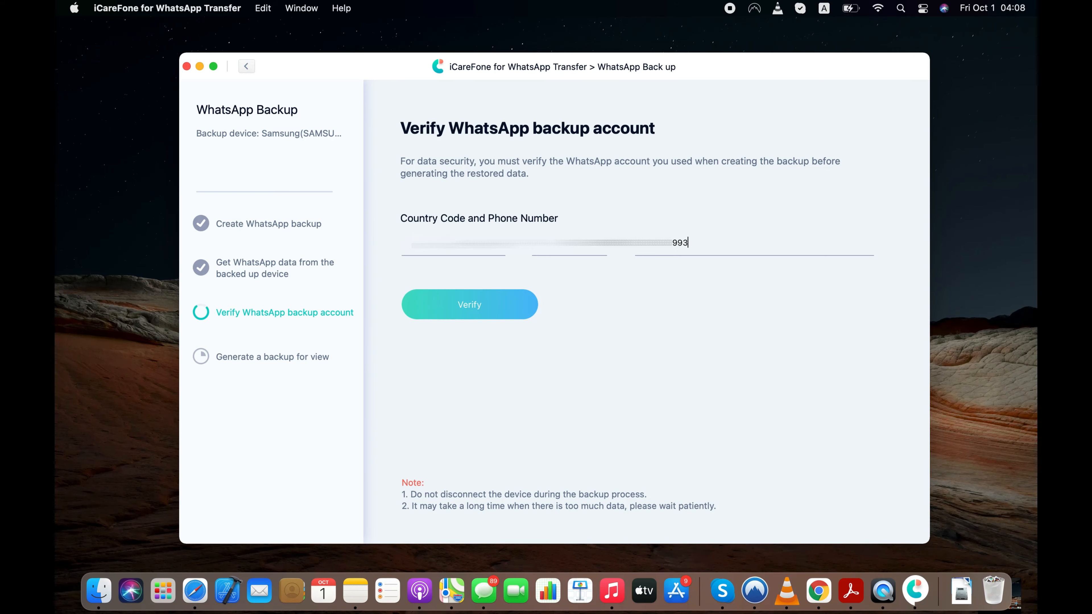
left_click(469, 304)
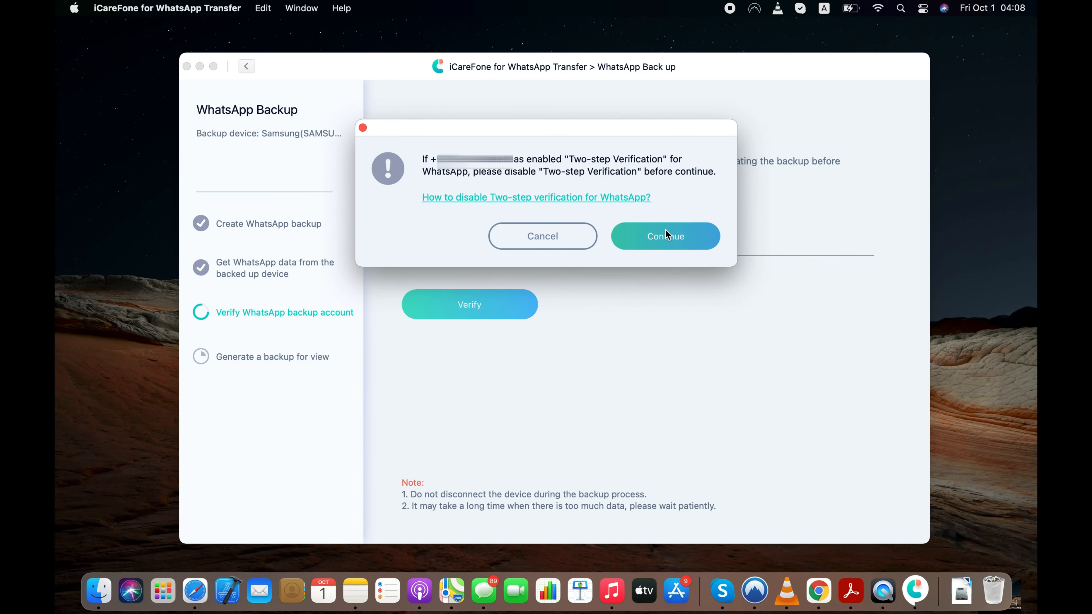
Accept the two-step warning, request the SMS code and verify with the code 907471.
left_click(664, 236)
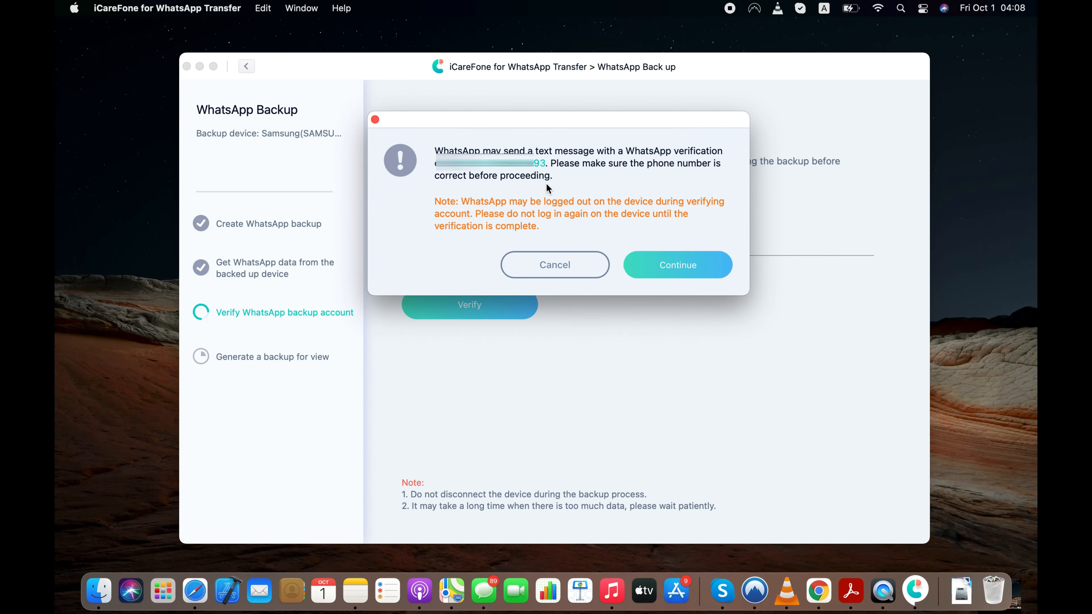
left_click(677, 265)
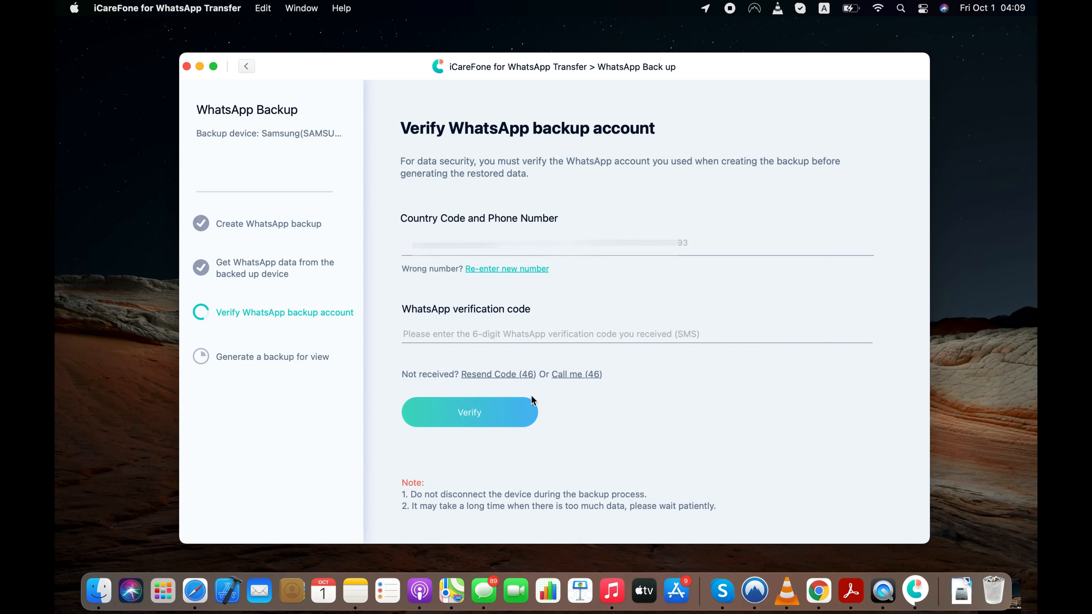
type("907")
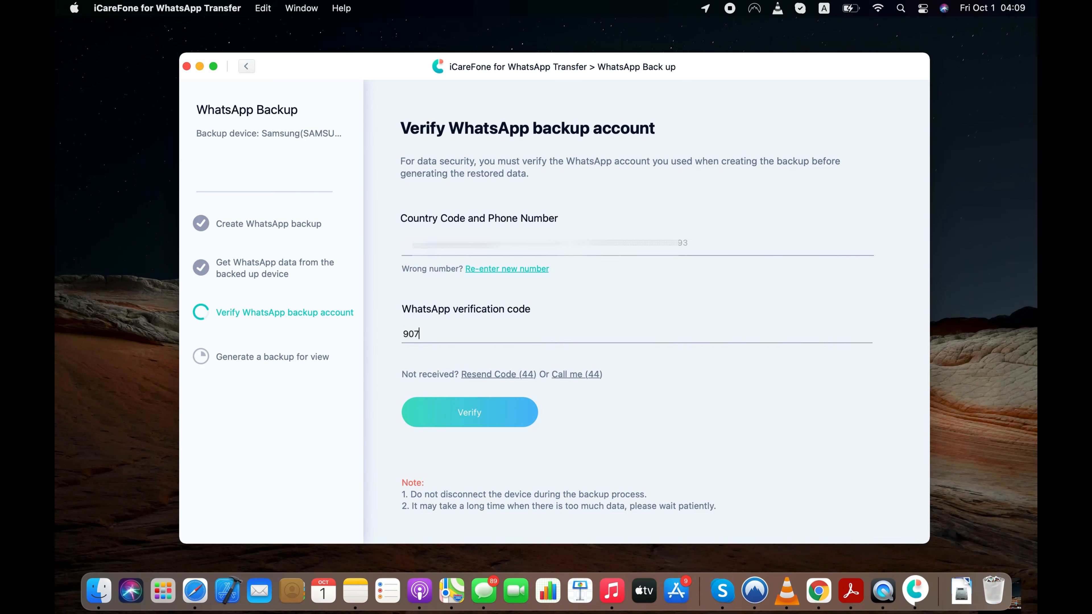
type("471")
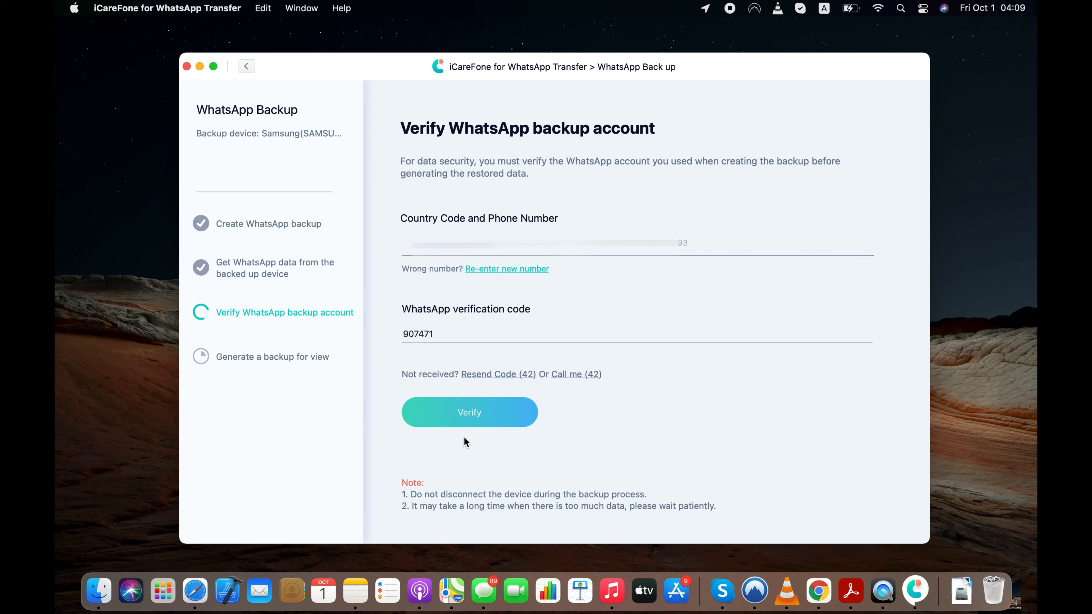
left_click(468, 412)
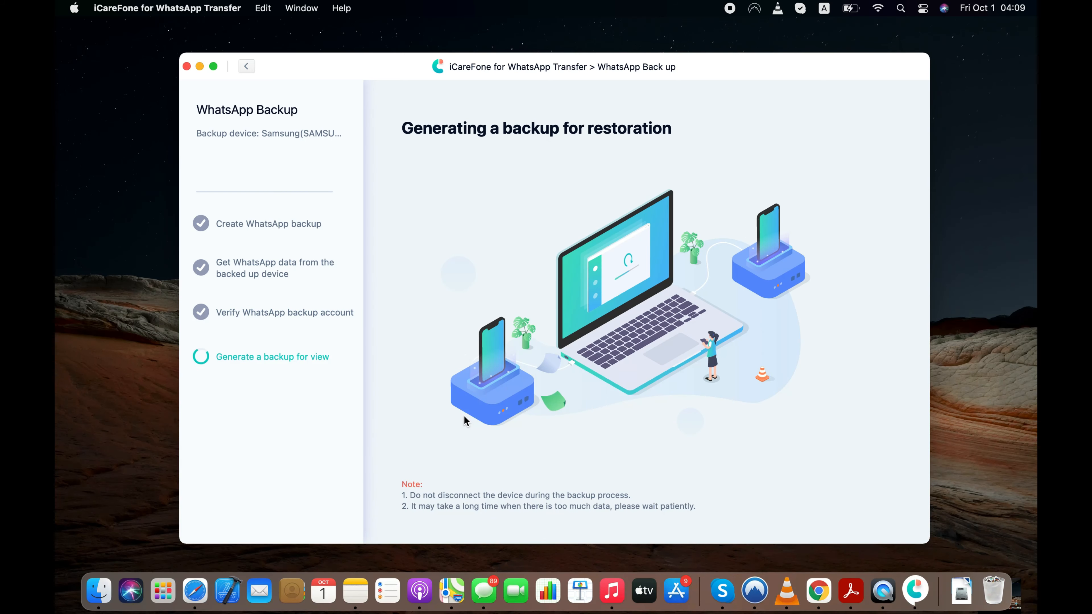
mouse_move(418, 145)
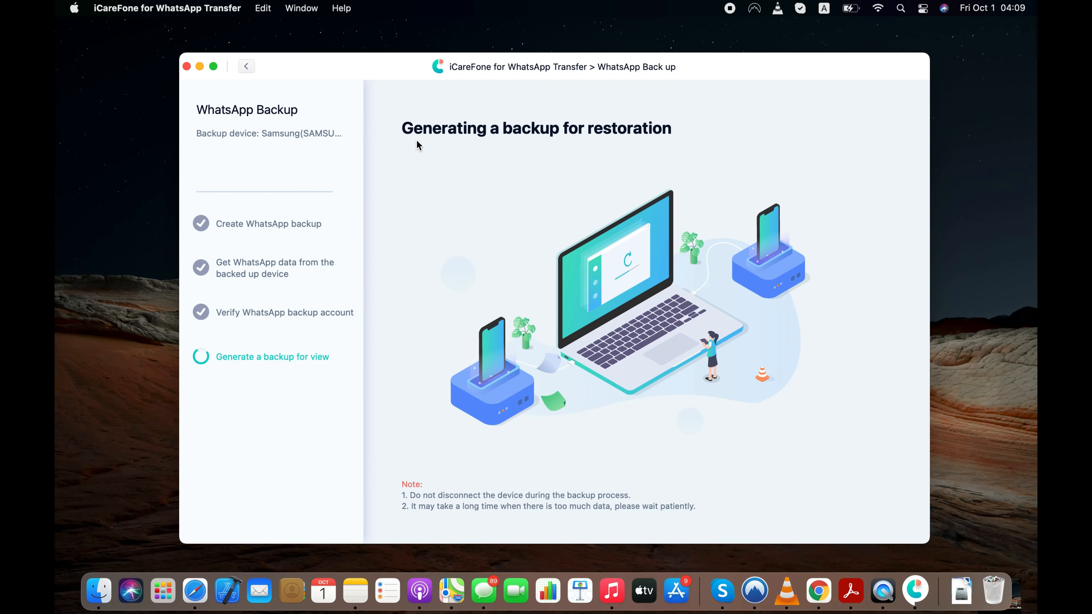
mouse_move(669, 140)
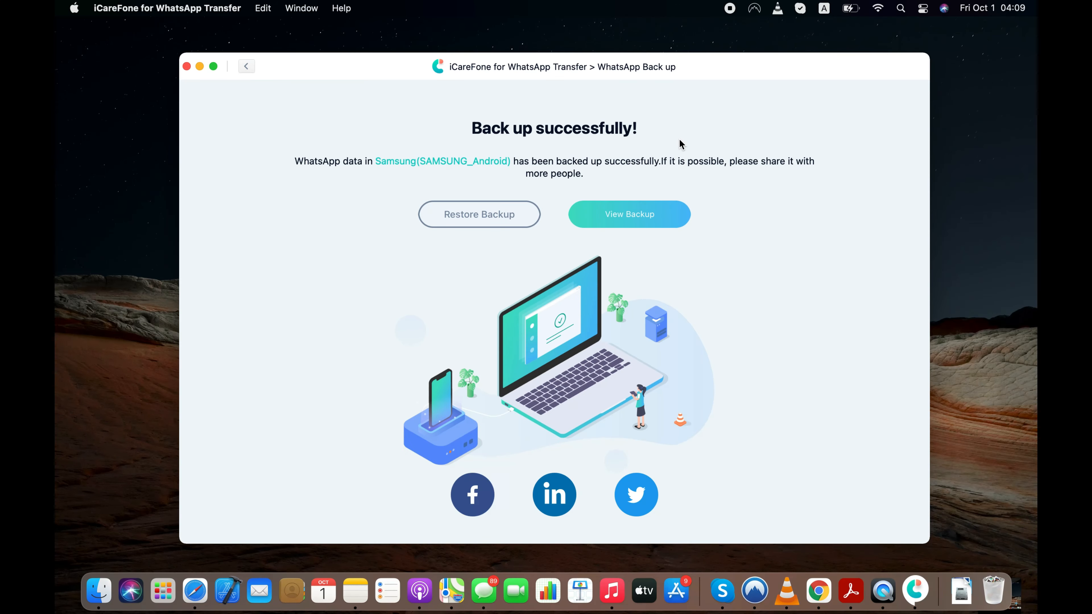
mouse_move(464, 170)
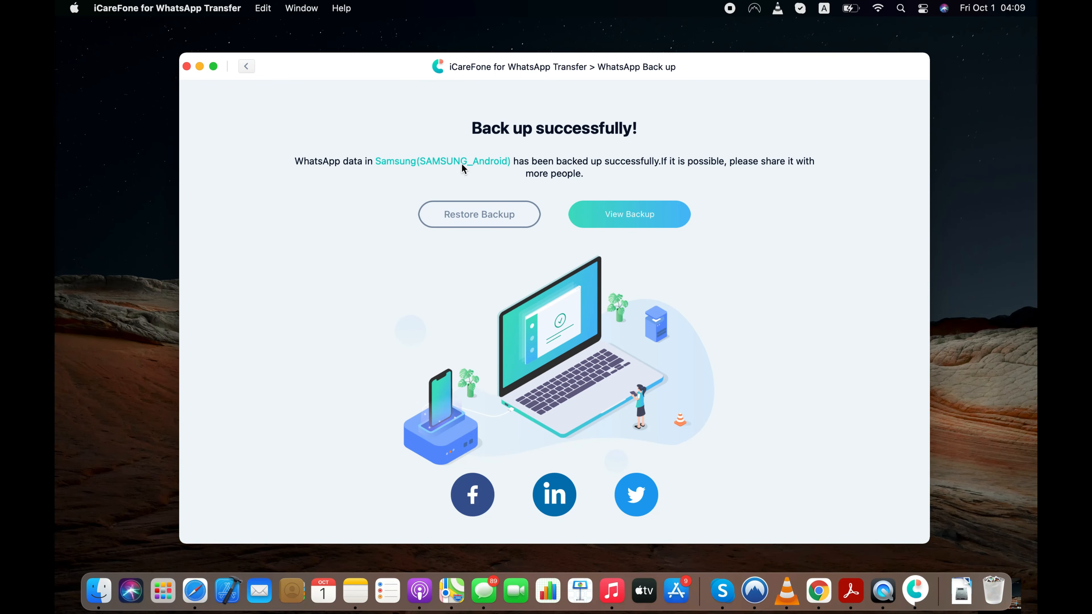
mouse_move(509, 179)
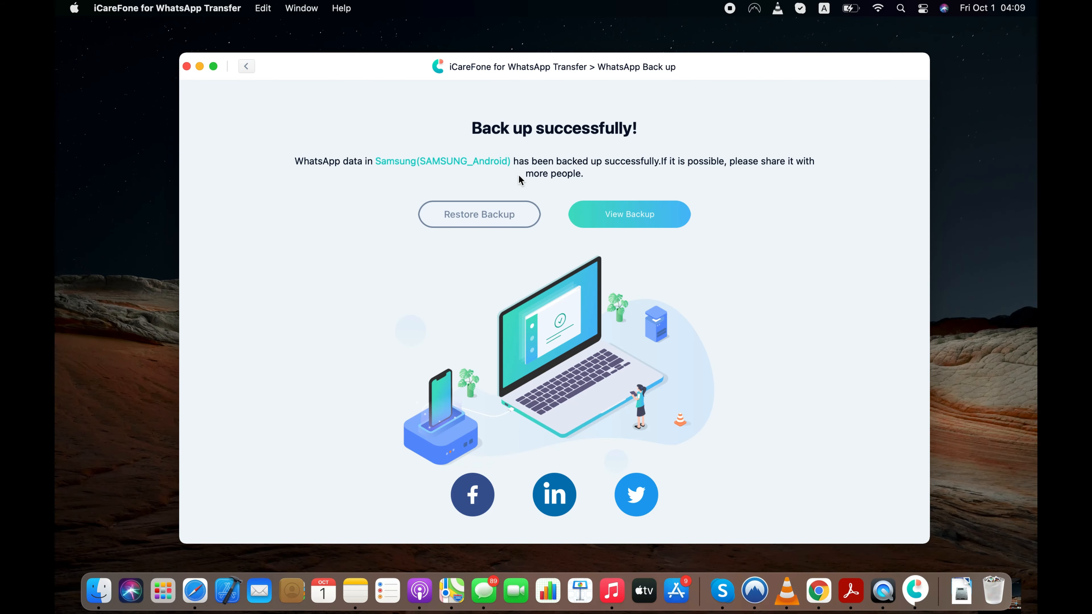
View the finished Samsung WhatsApp backup after it reports success.
left_click(628, 214)
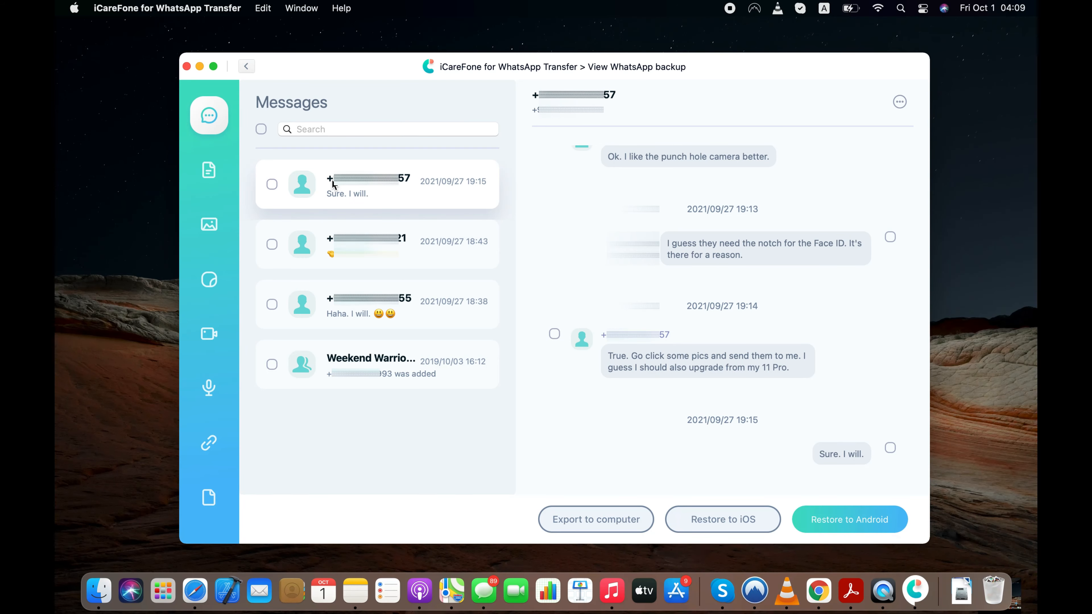
Choose Restore to iOS with the connected iPhone 13 Pro as the target device.
left_click(246, 66)
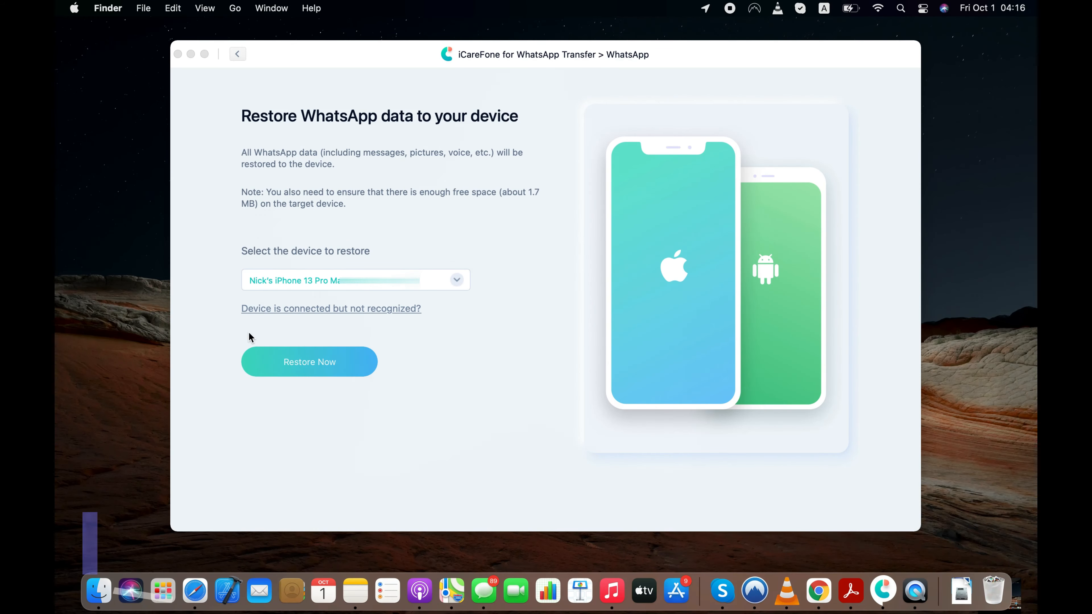
Start Restore Now to the iPhone and accept overwriting its WhatsApp data.
left_click(309, 362)
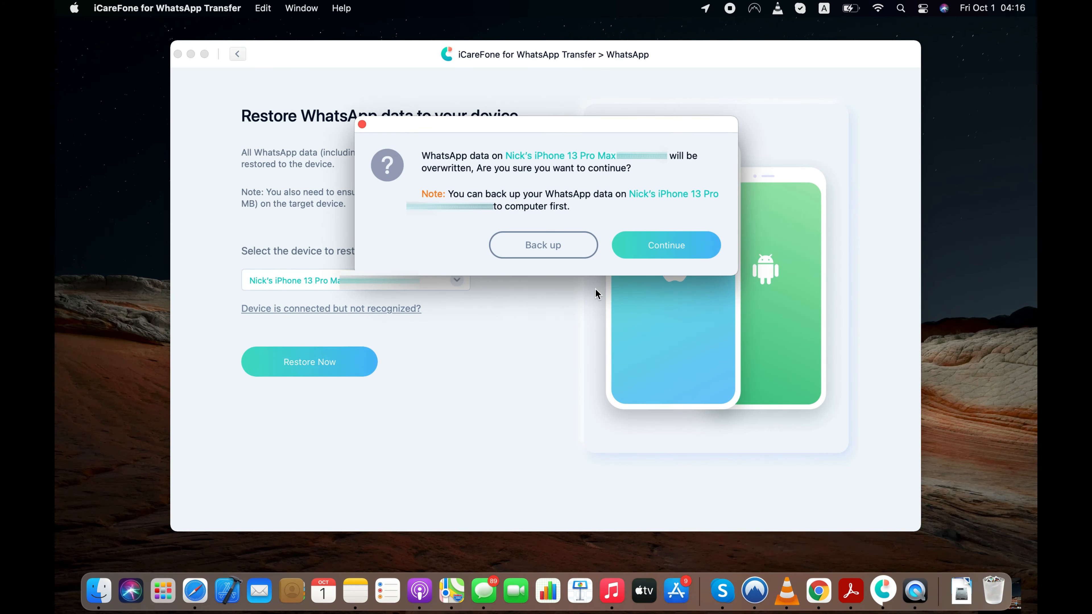
left_click(664, 245)
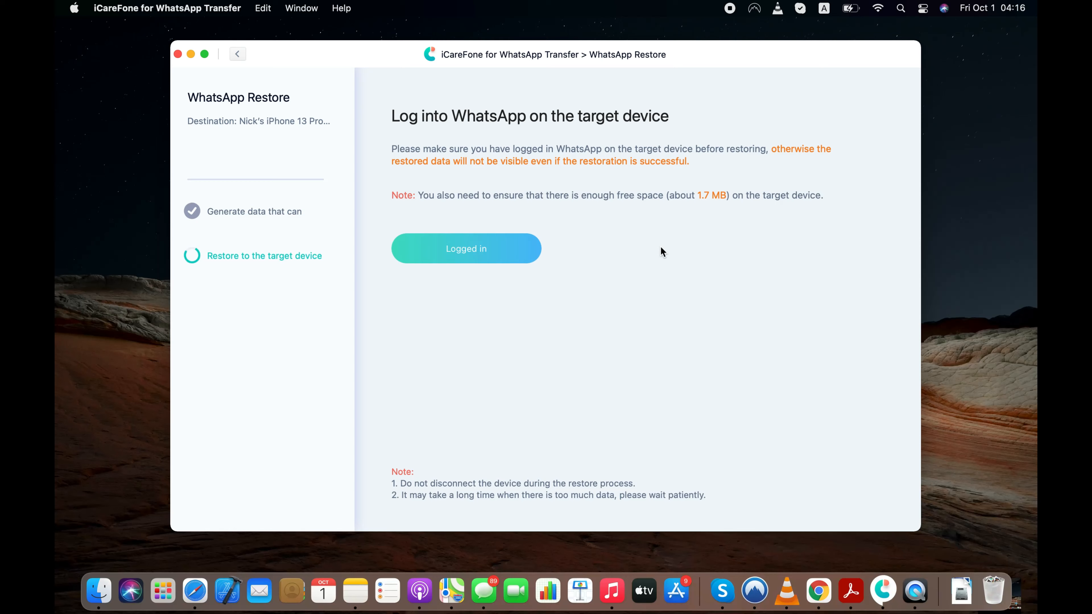
mouse_move(567, 288)
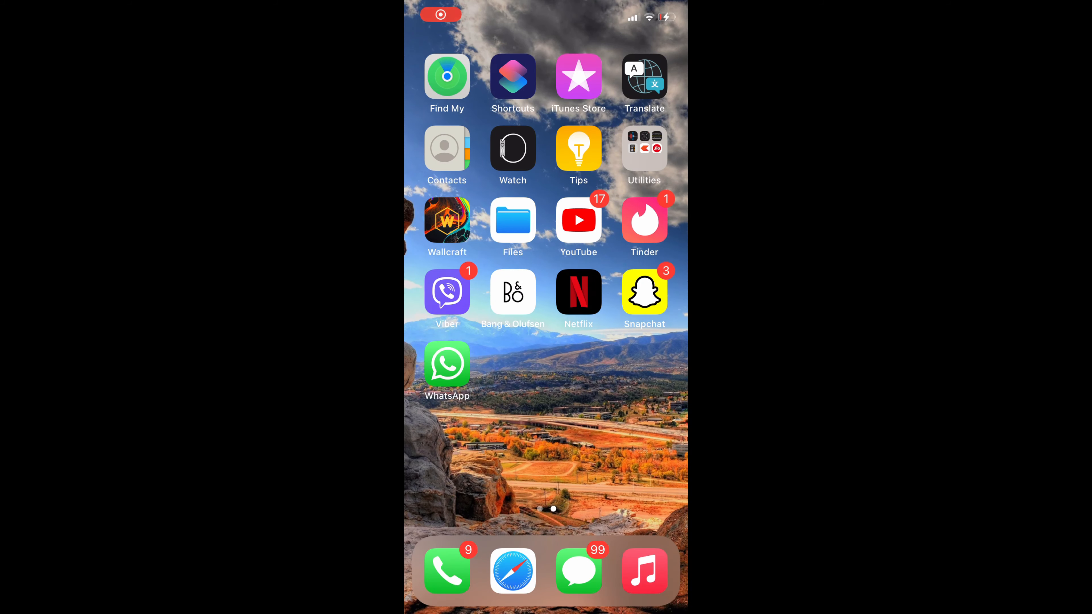
left_click(446, 363)
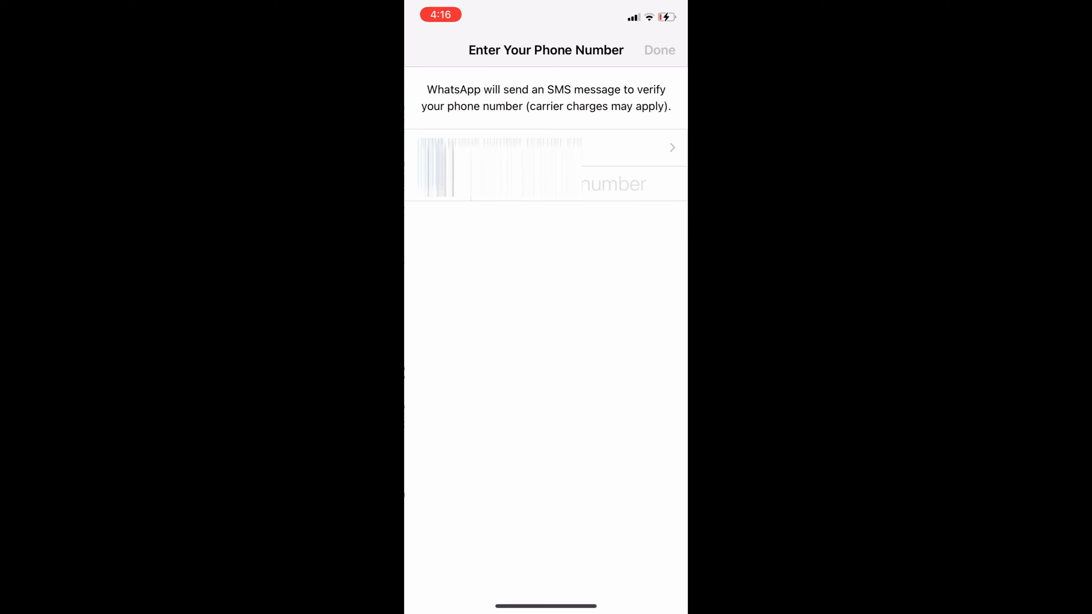
left_click(544, 167)
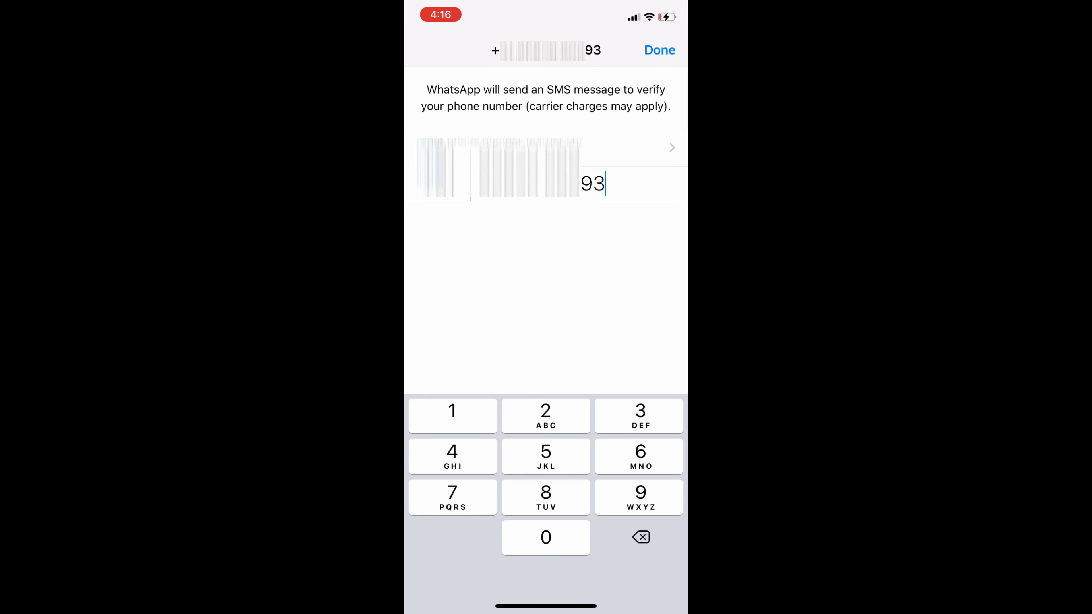
left_click(658, 50)
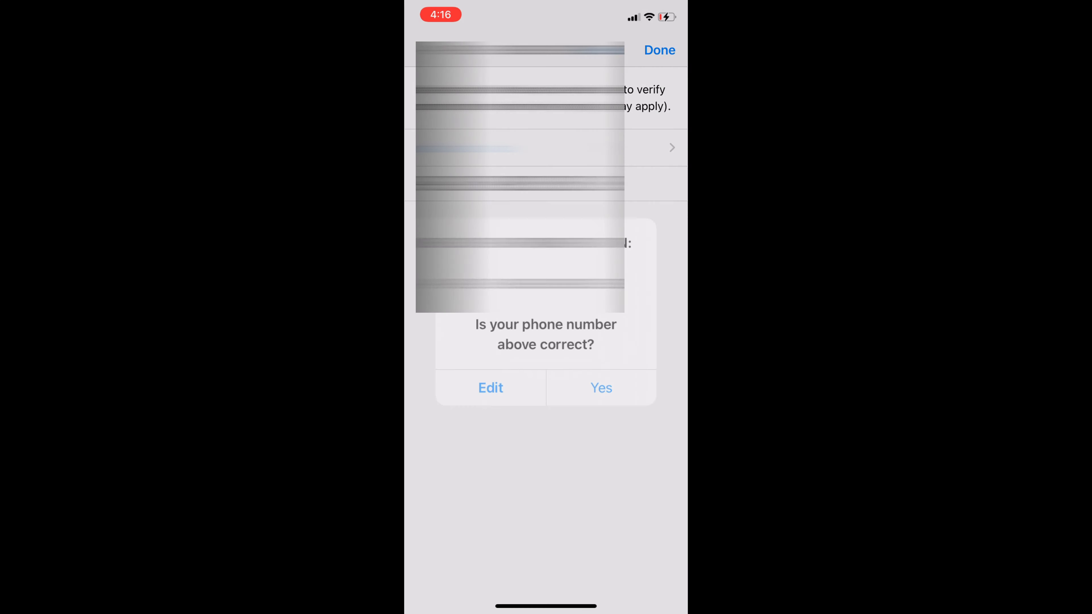
left_click(600, 388)
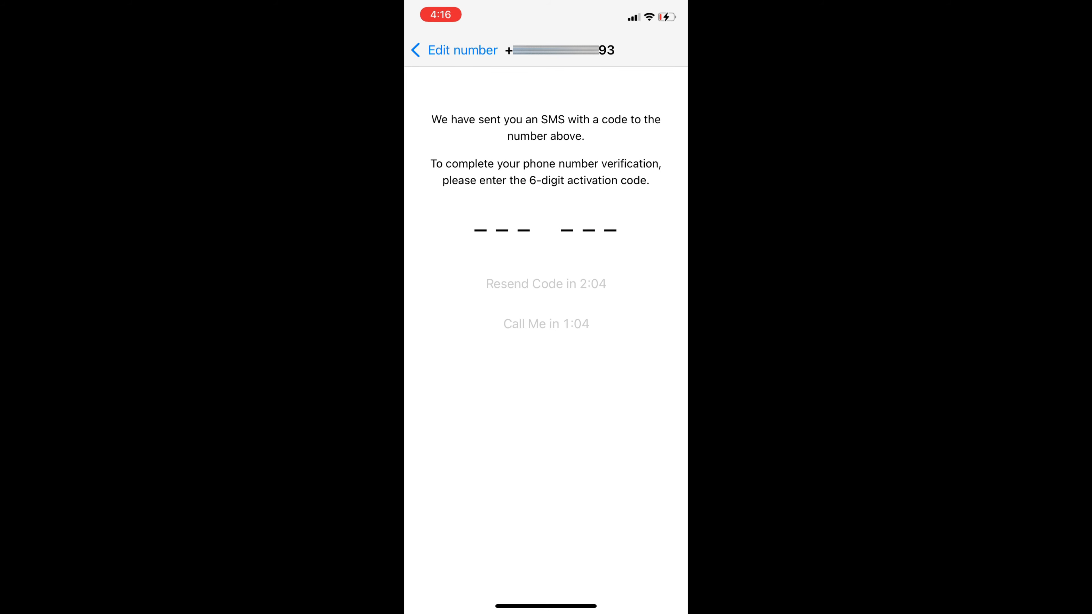
type("193")
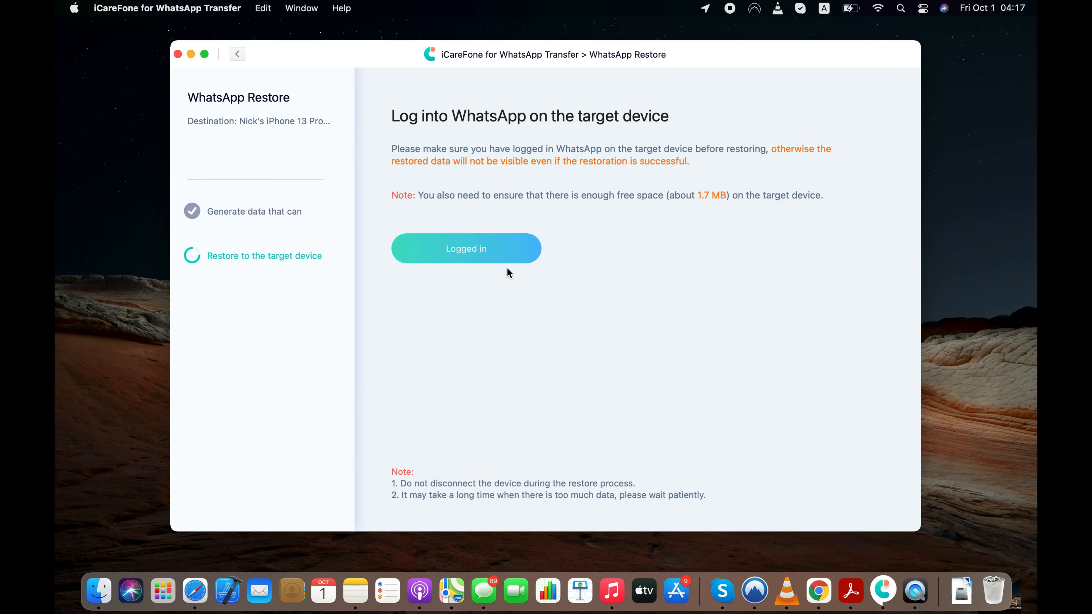
Confirm WhatsApp is logged in on the iPhone in iCareFone.
left_click(466, 248)
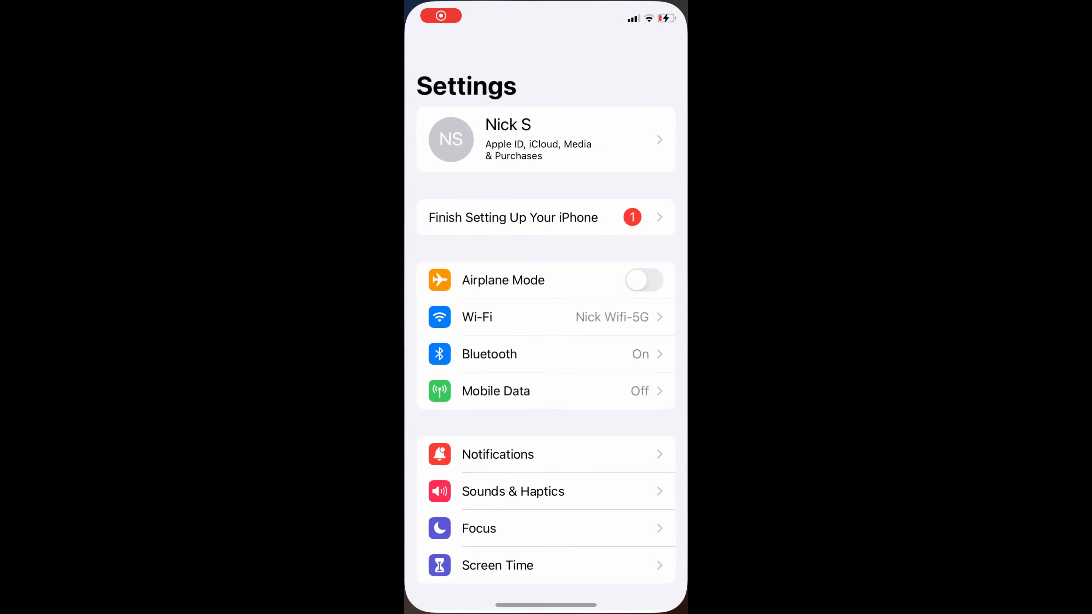
Switch Find My iPhone off under Apple ID > Find My, confirming with the Apple ID password.
left_click(546, 139)
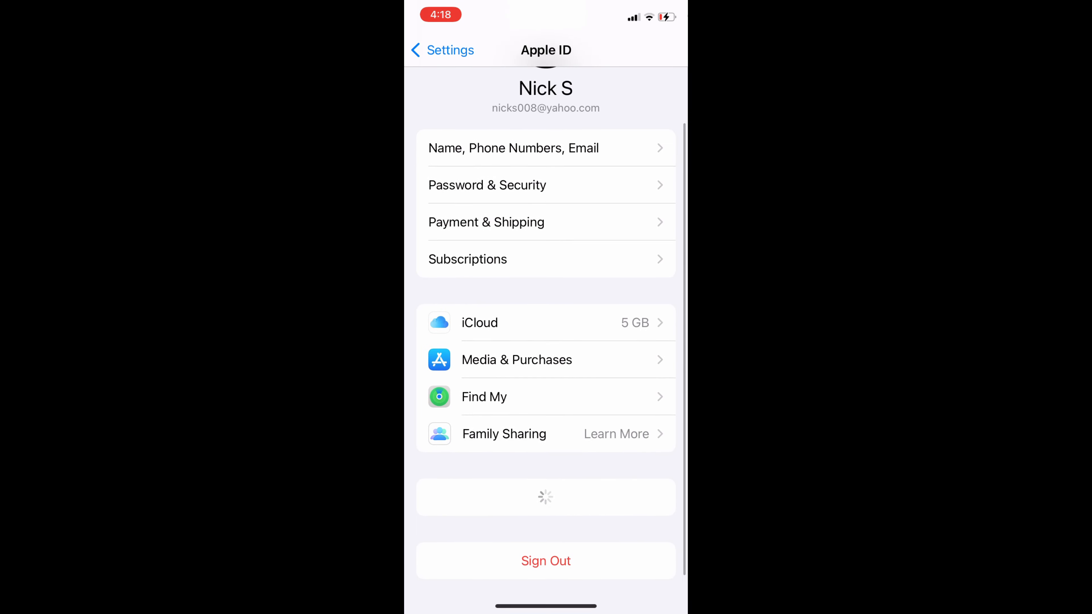
left_click(484, 396)
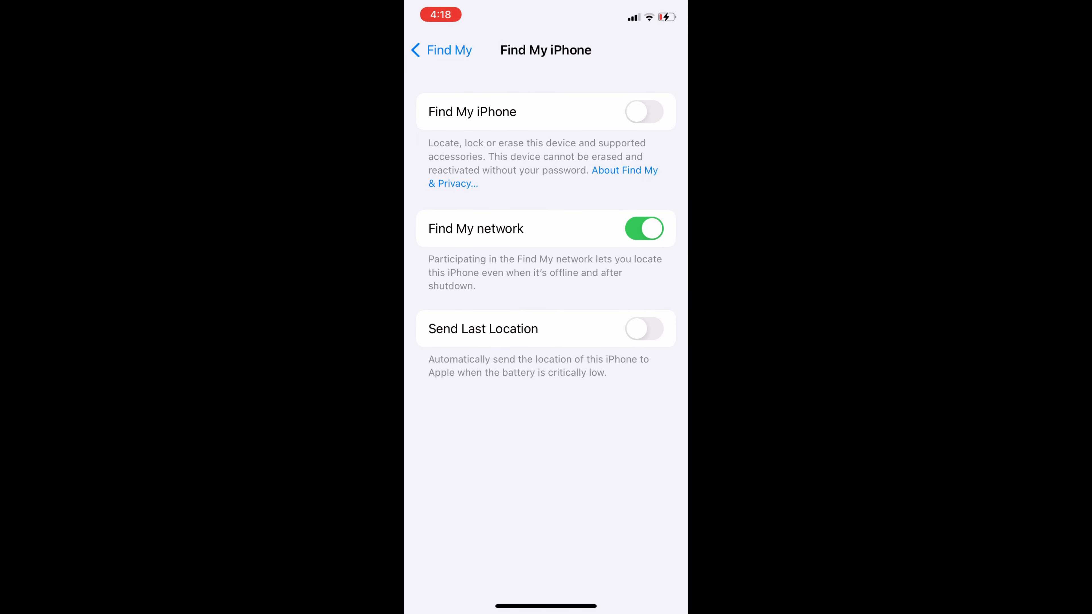
left_click(642, 111)
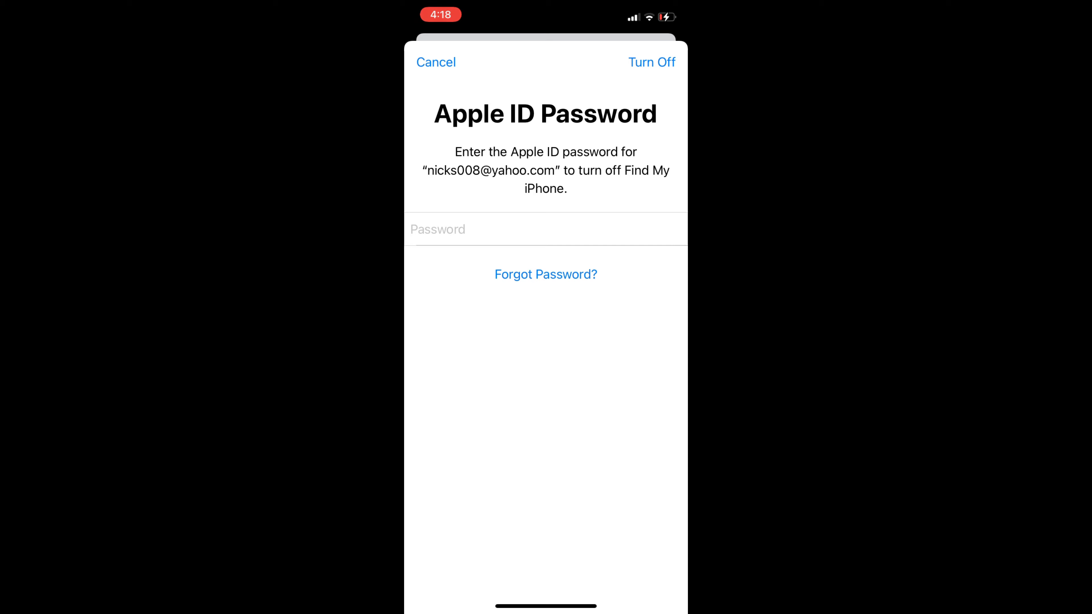
left_click(651, 62)
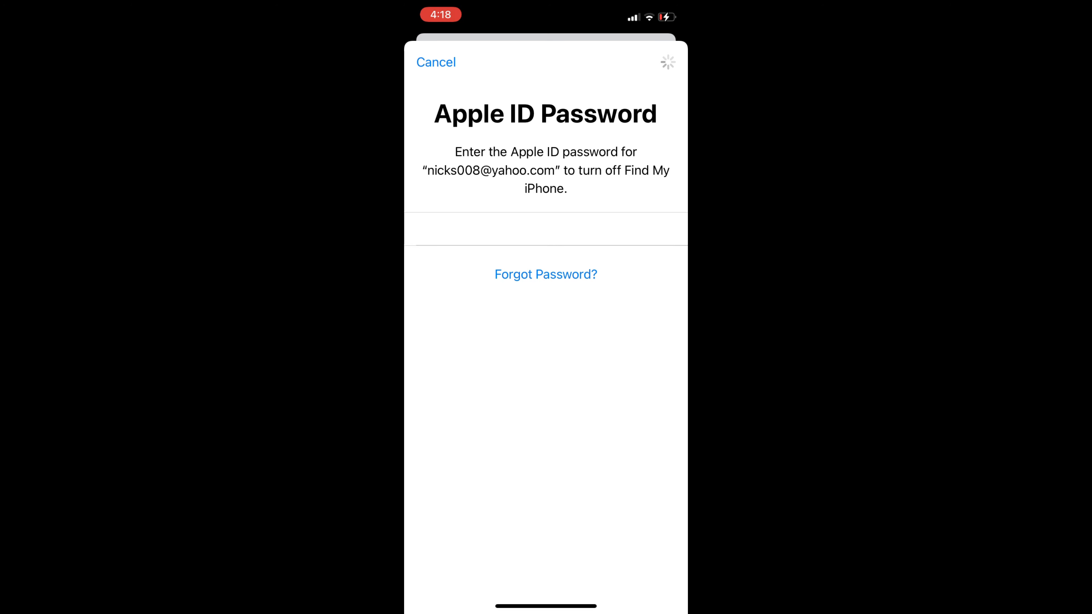
left_click(436, 62)
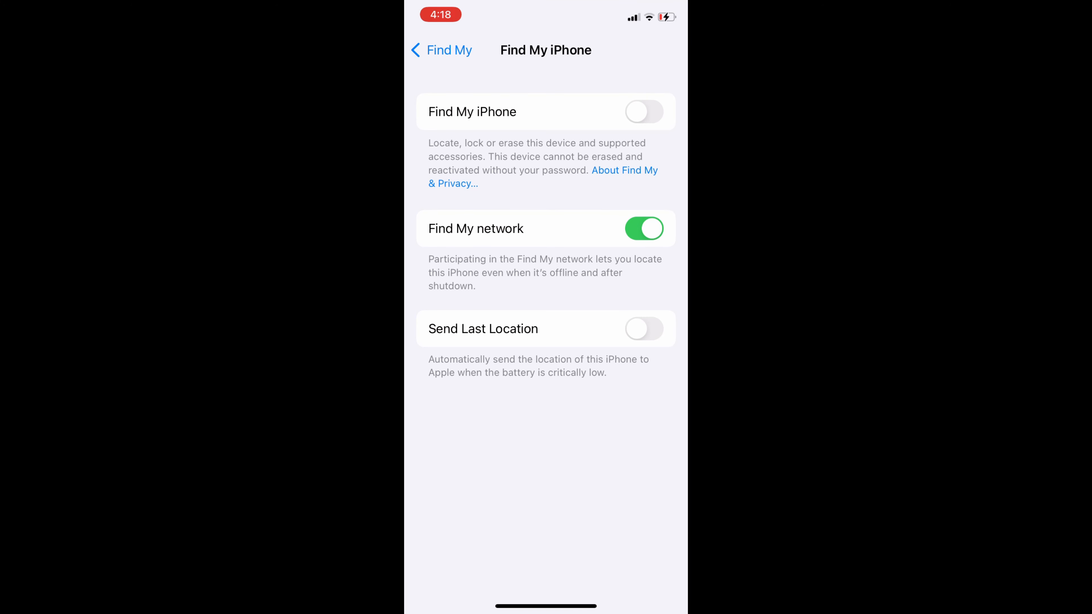
left_click(642, 112)
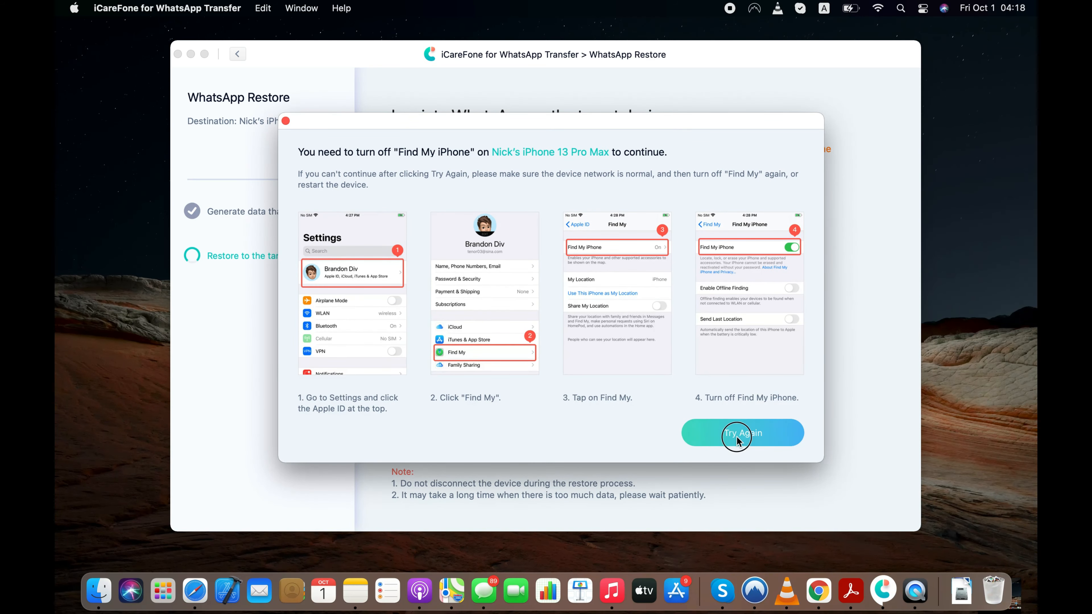
Retry the restore with Try Again and reach the 'Restore successfully!' screen.
left_click(742, 432)
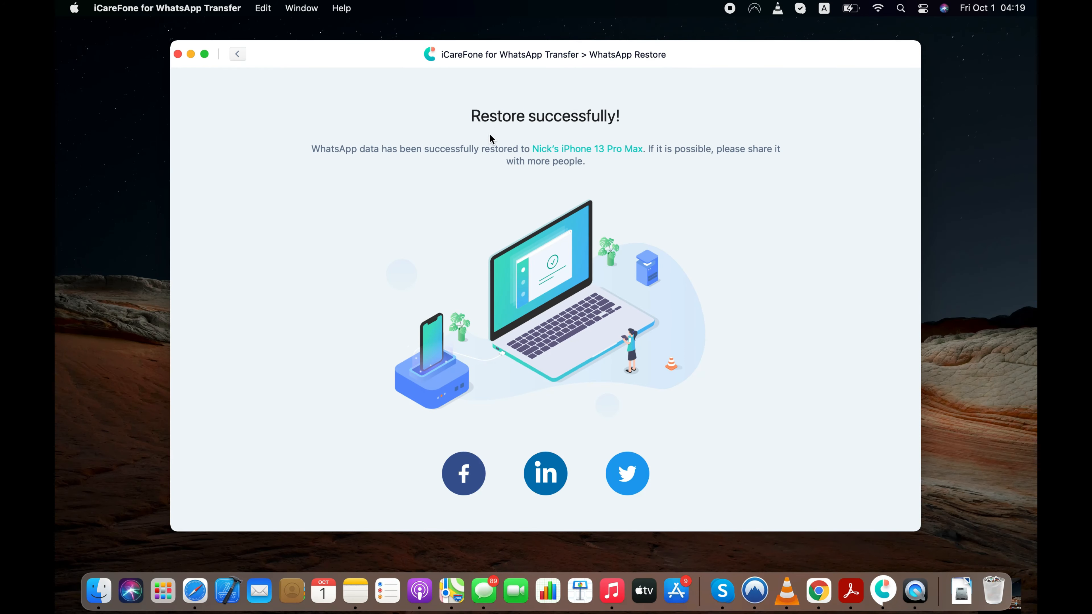
mouse_move(527, 165)
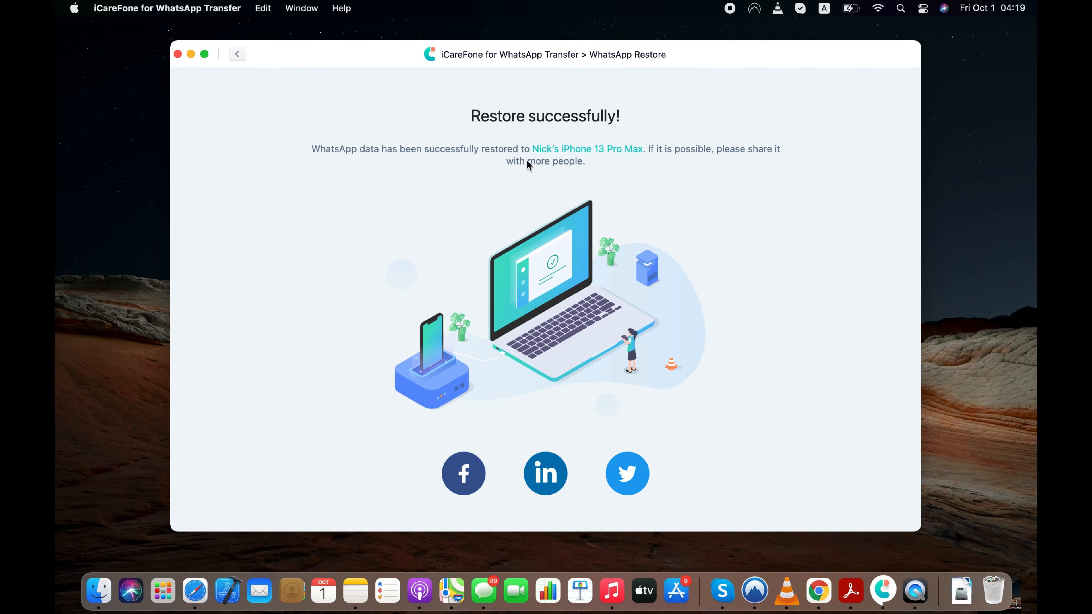
mouse_move(797, 164)
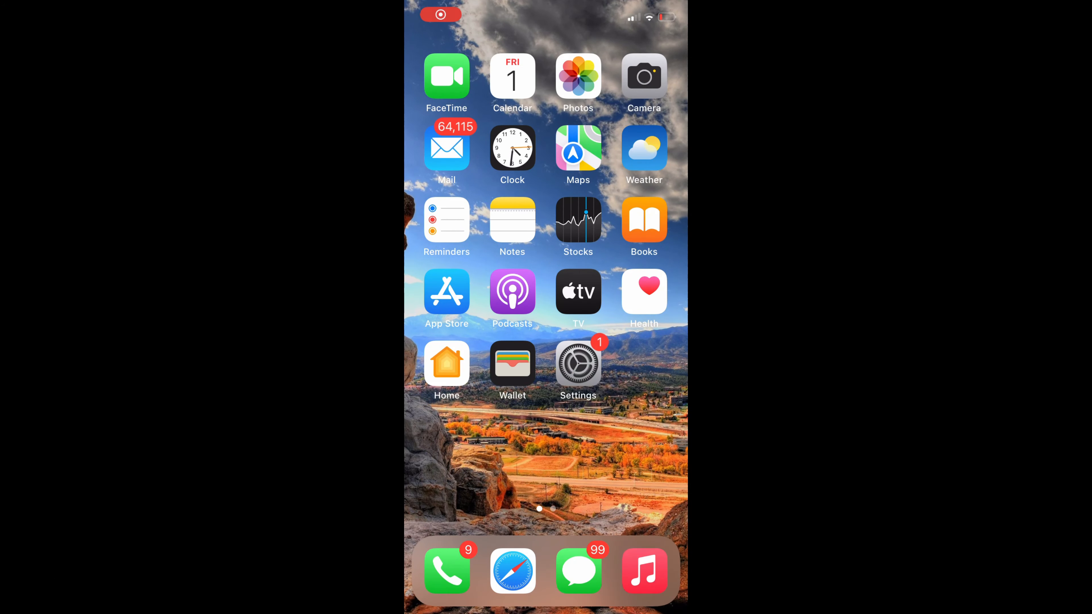
Launch WhatsApp on the iPhone and browse the first restored chat's messages and photos, then return to Chats.
scroll("left", 3)
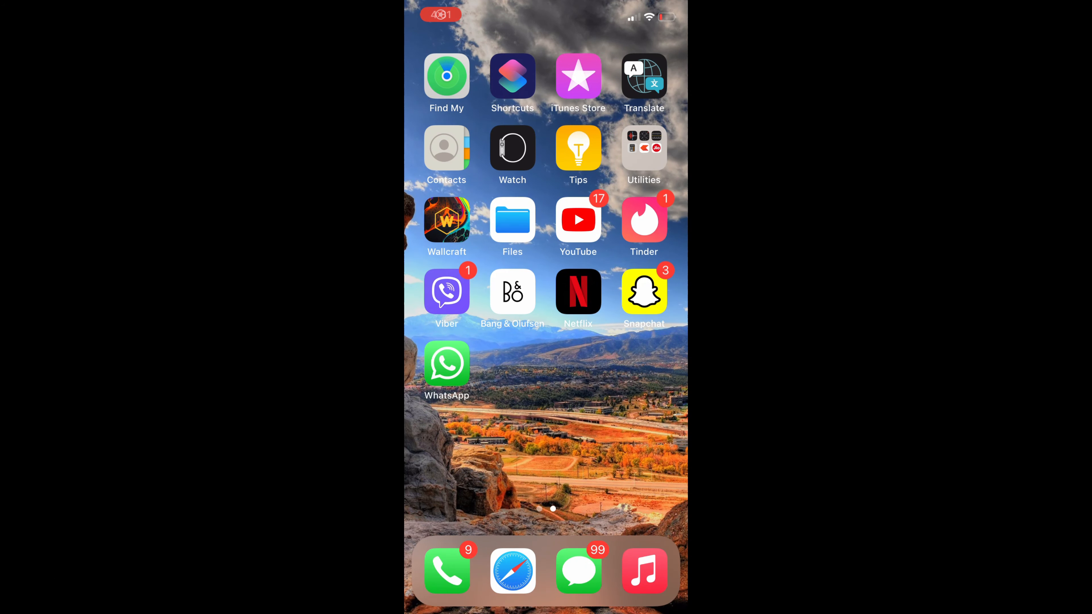
left_click(446, 363)
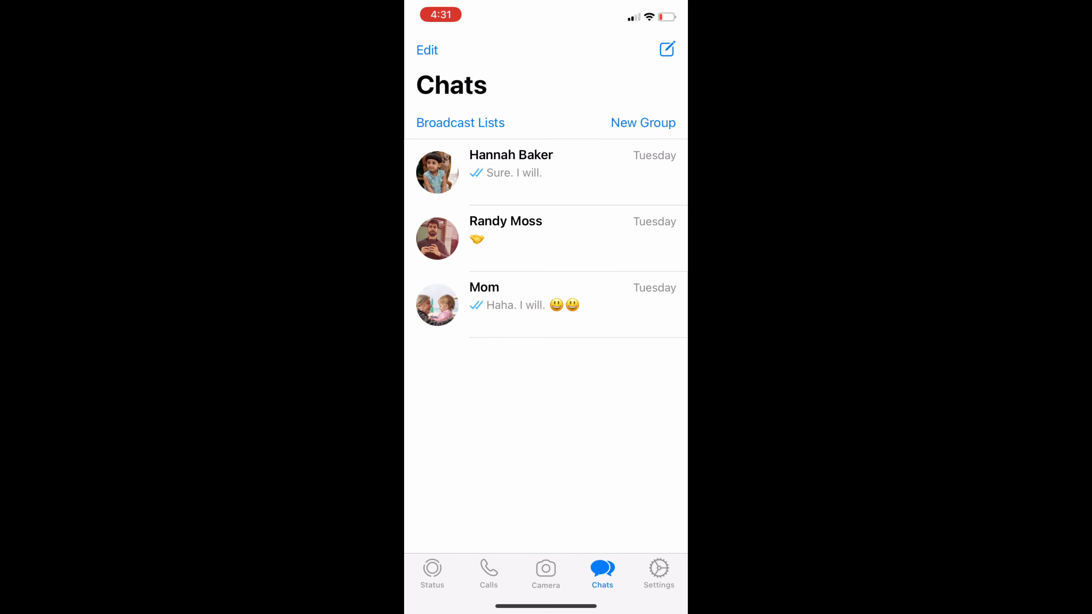
left_click(511, 171)
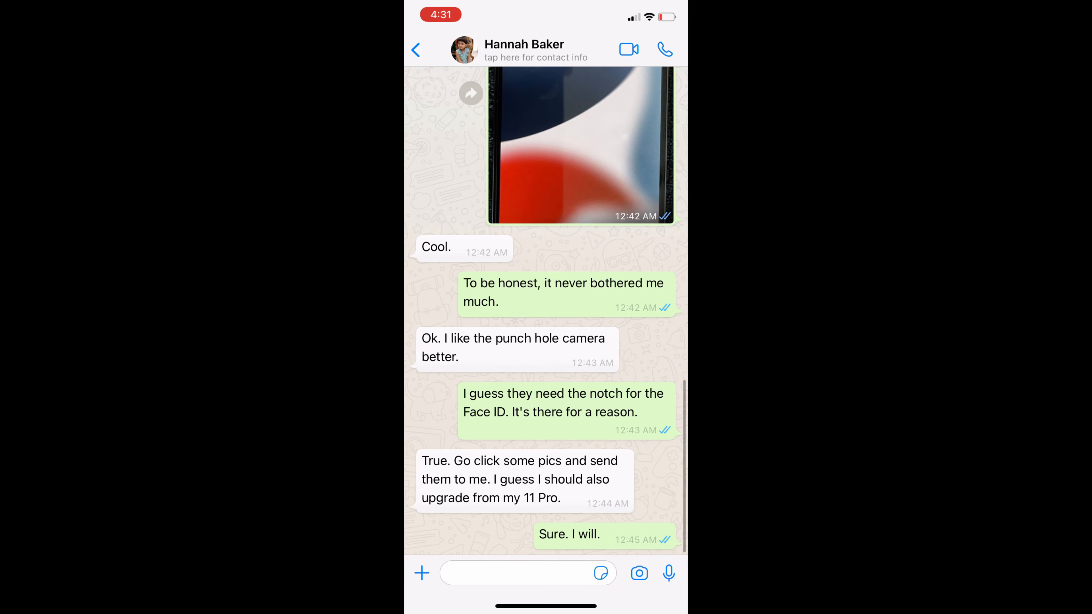
scroll("down", 3)
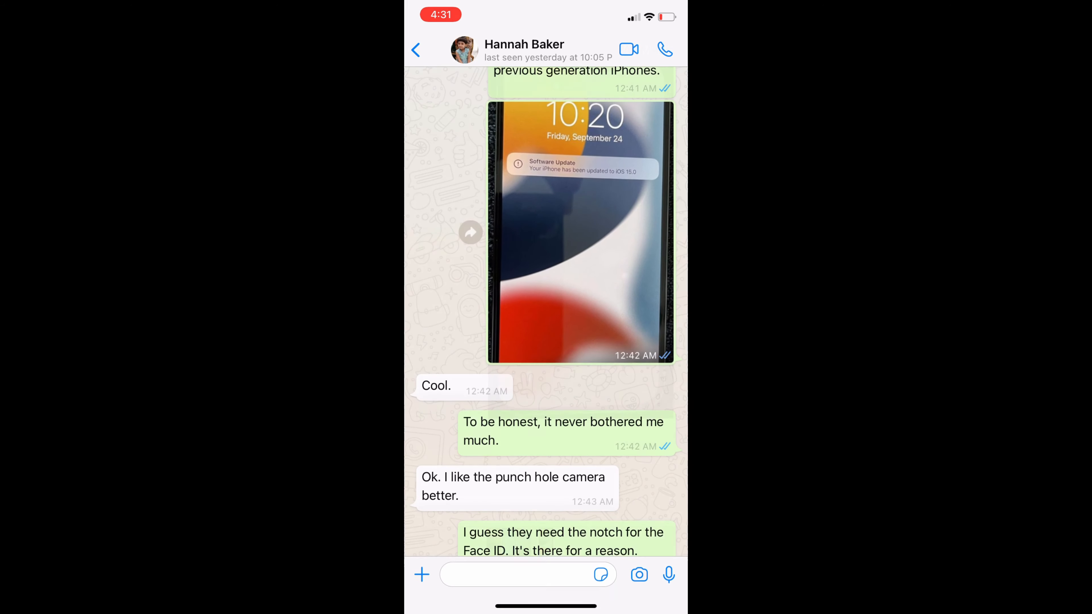
scroll("down", 3)
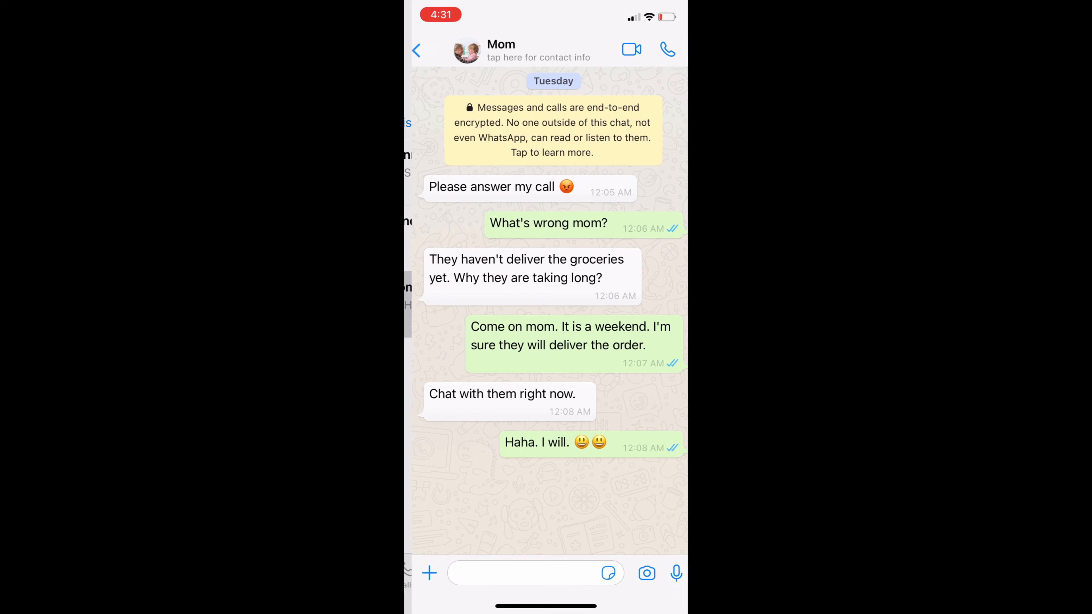
left_click(417, 50)
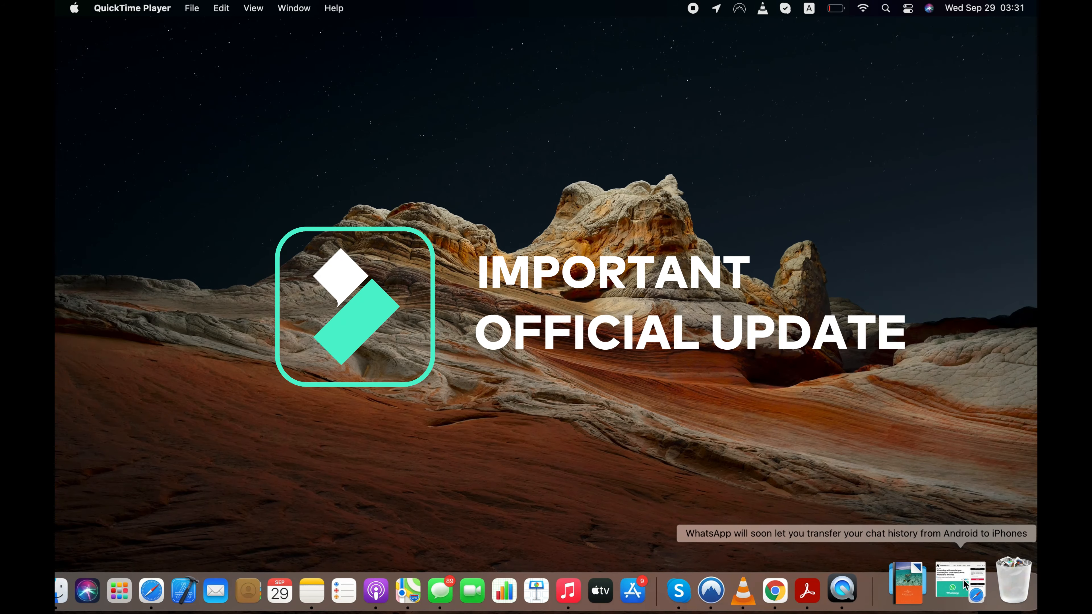
Restore the minimized Android Police article from the Dock, maximize Safari and read down it.
left_click(961, 581)
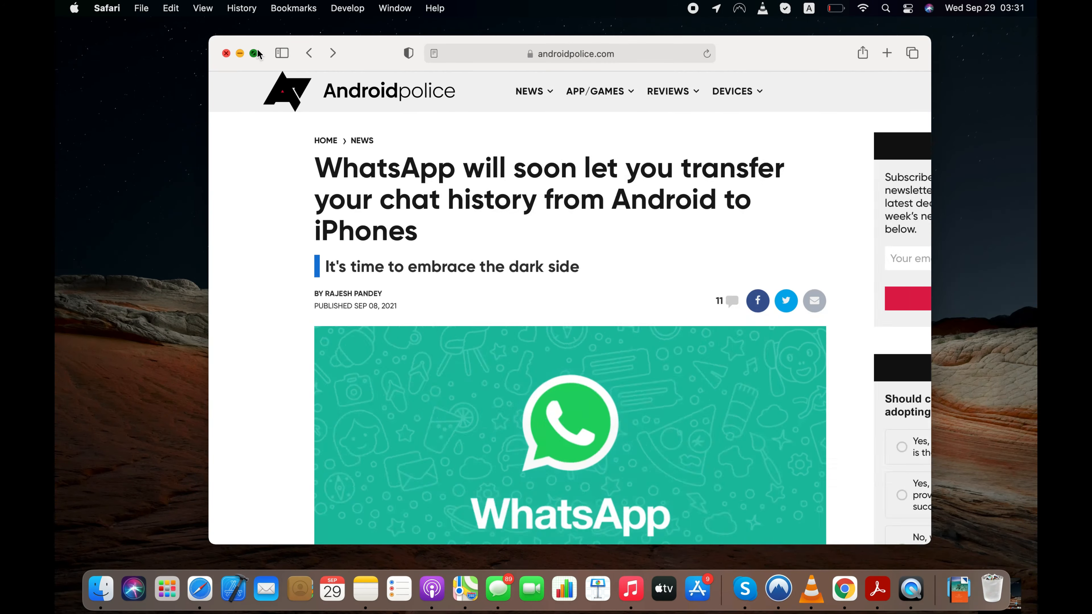
left_click(256, 54)
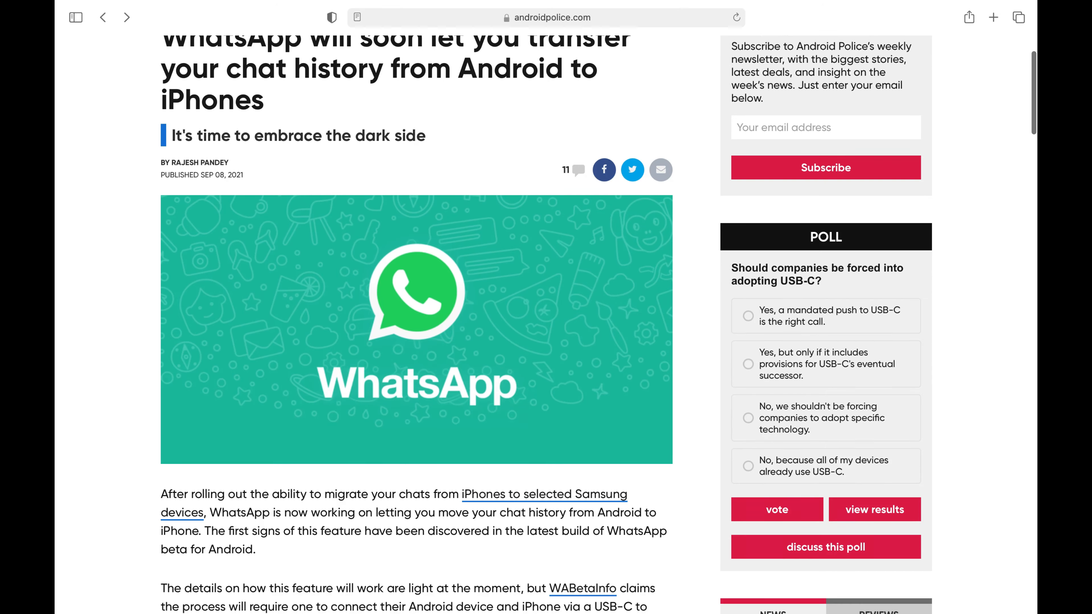
scroll("down", 3)
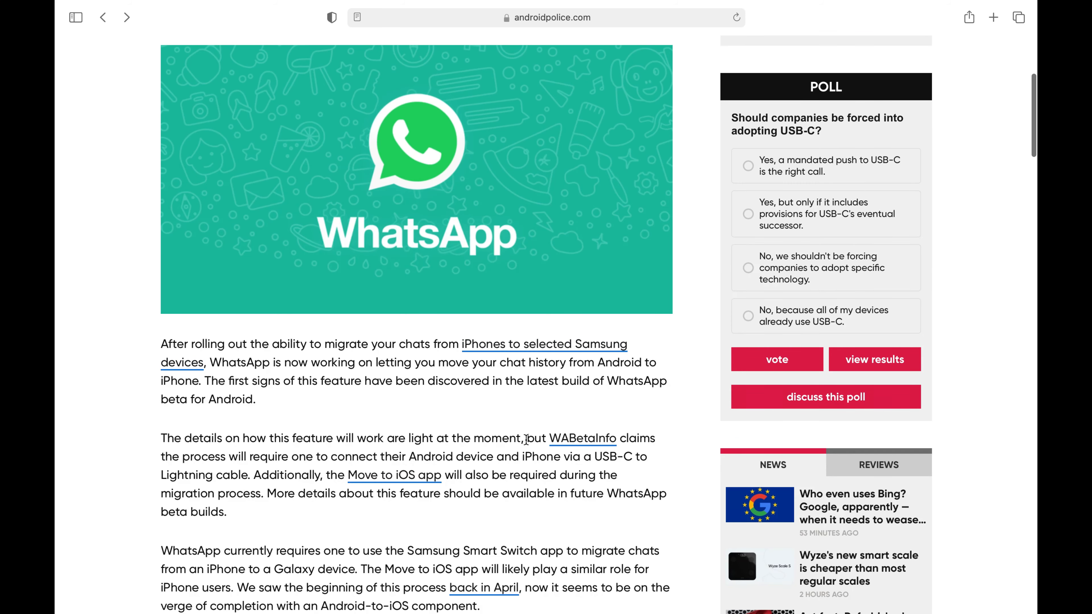
Follow the WABetaInfo link and scroll the post down to the Move chats to iOS preview screenshot.
left_click(583, 438)
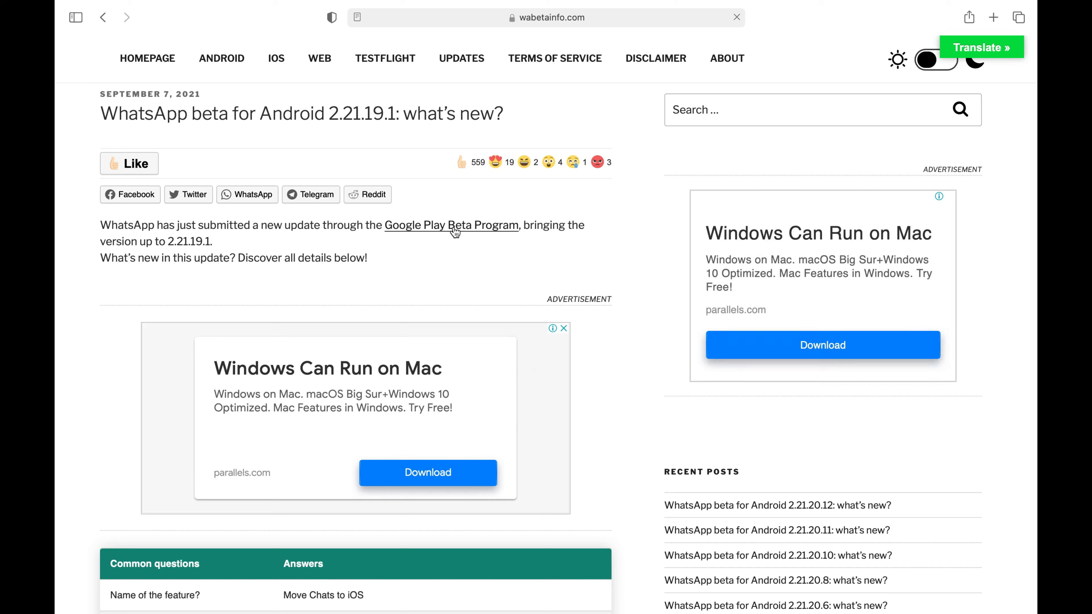
scroll("down", 3)
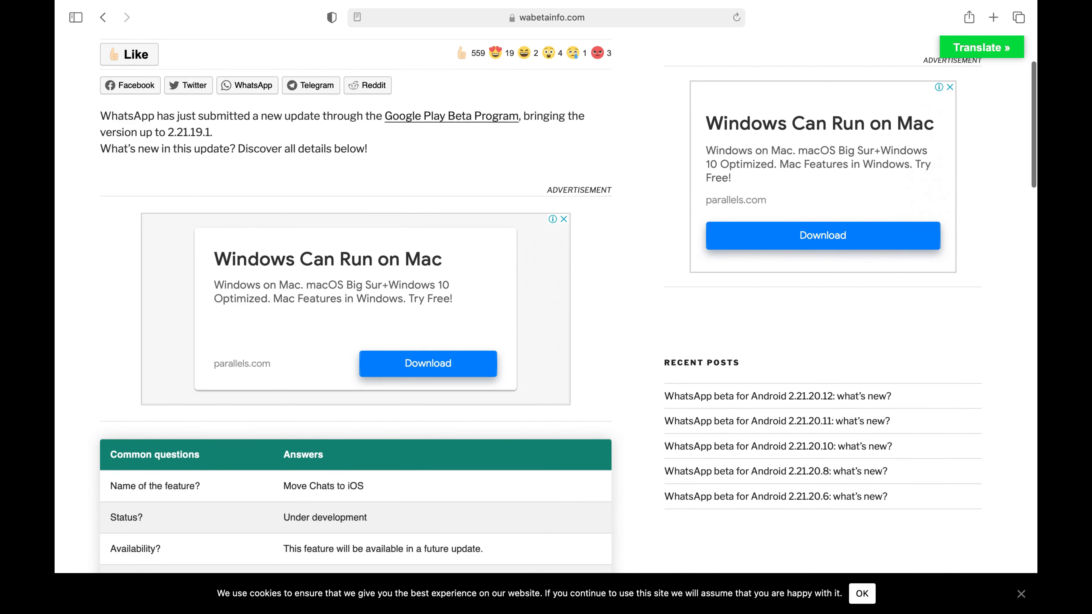
scroll("down", 3)
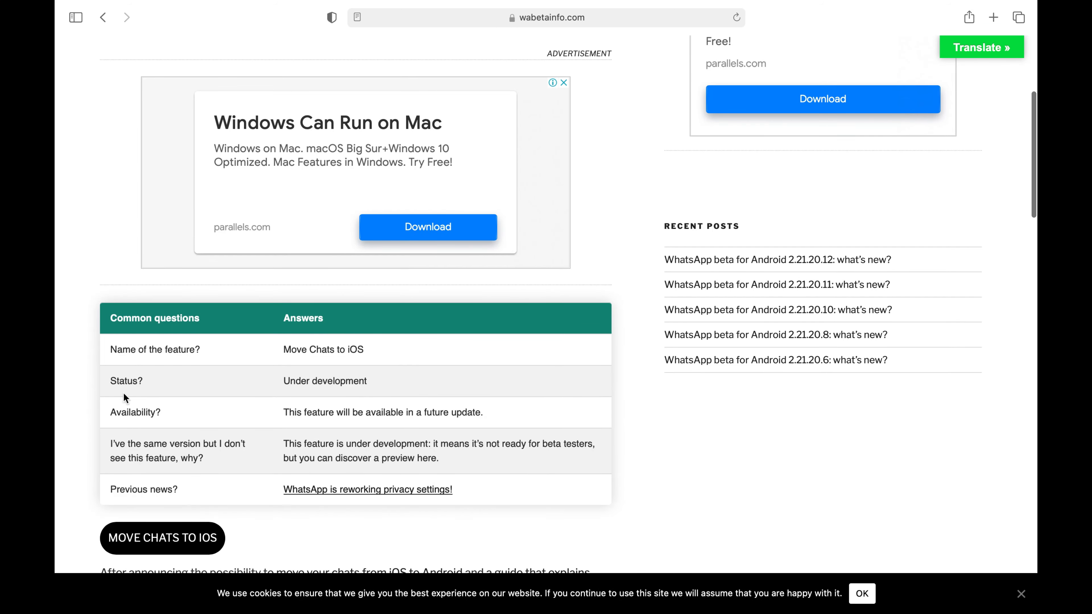
scroll("down", 3)
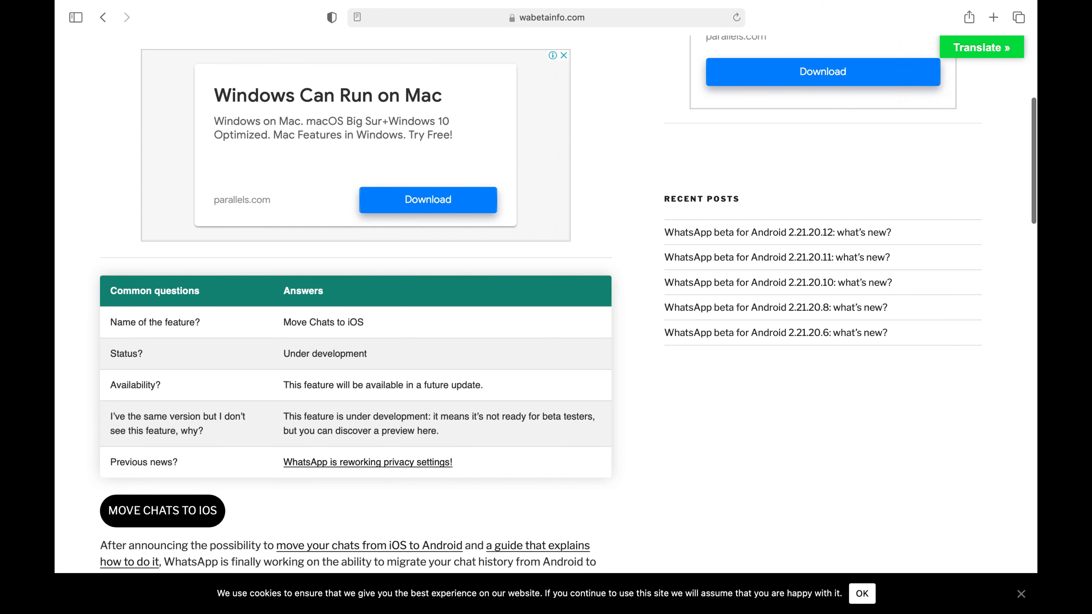
scroll("down", 3)
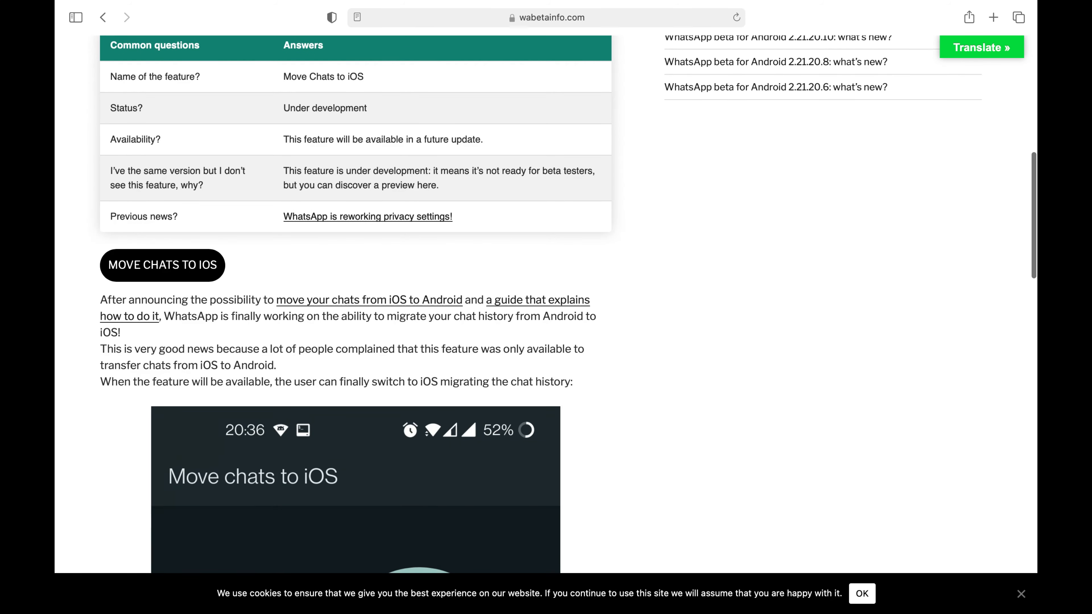
scroll("down", 3)
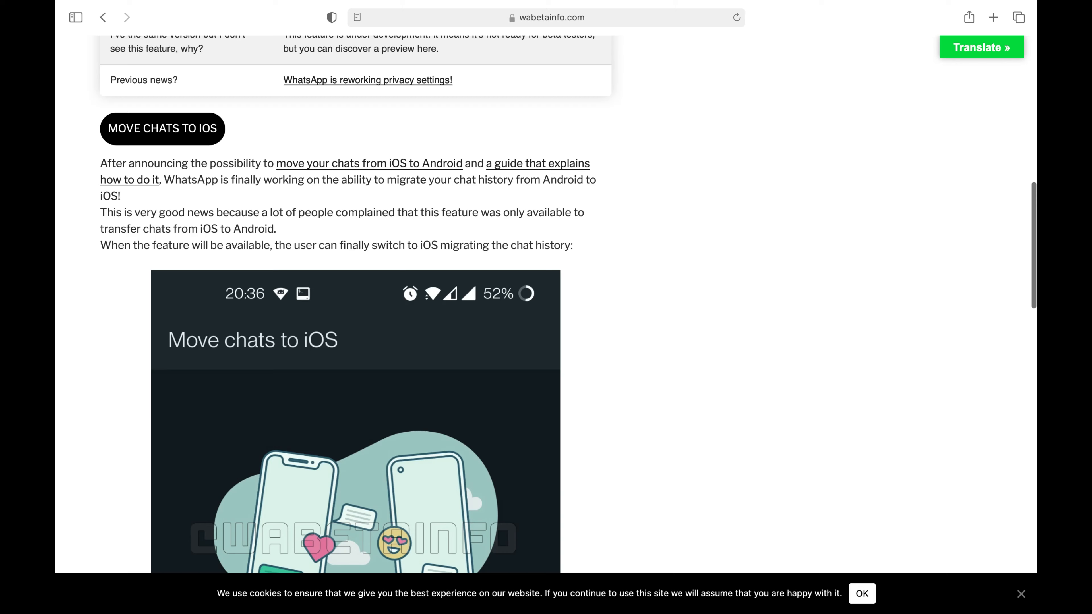
scroll("down", 3)
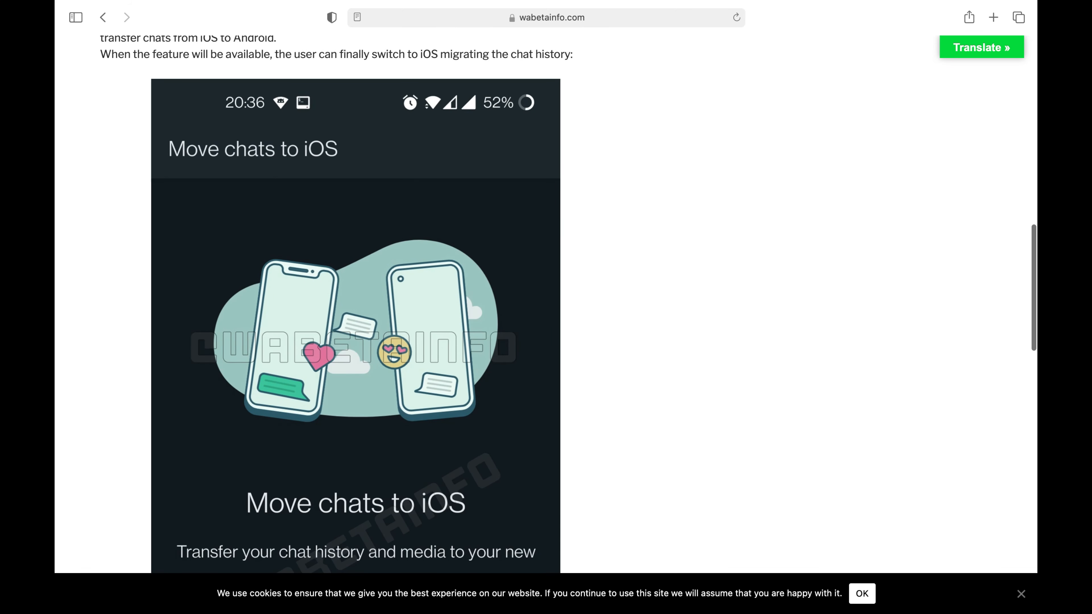
scroll("down", 3)
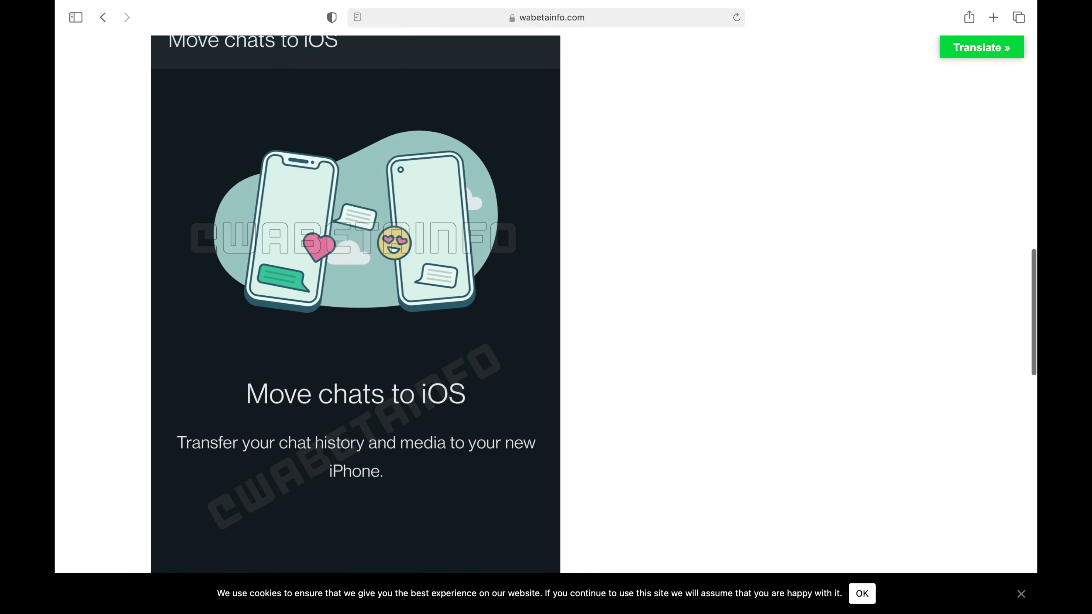
scroll("down", 3)
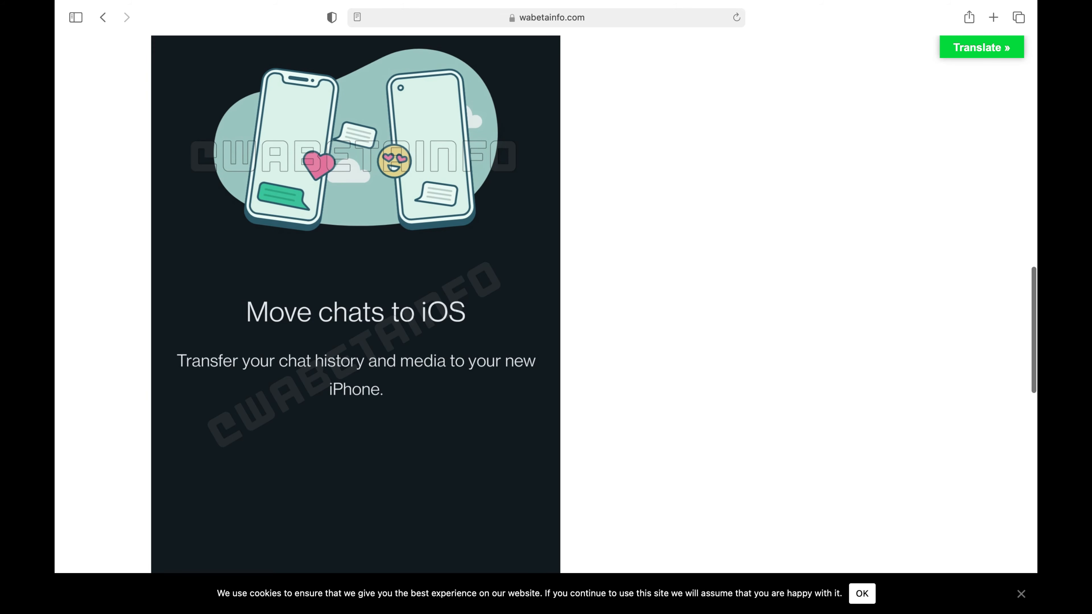